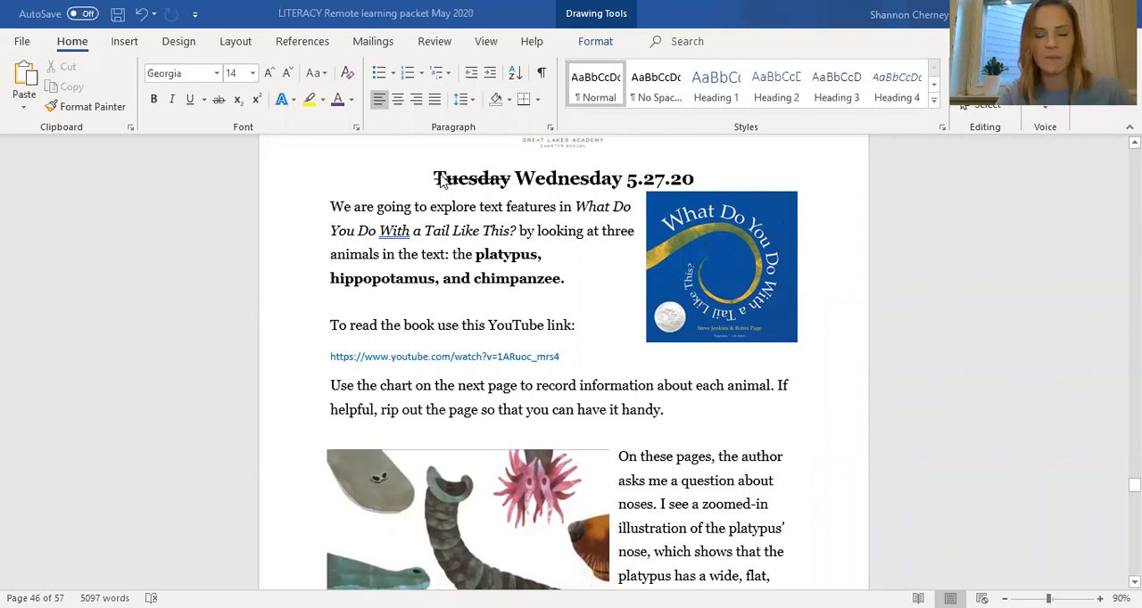
mouse_move(522, 125)
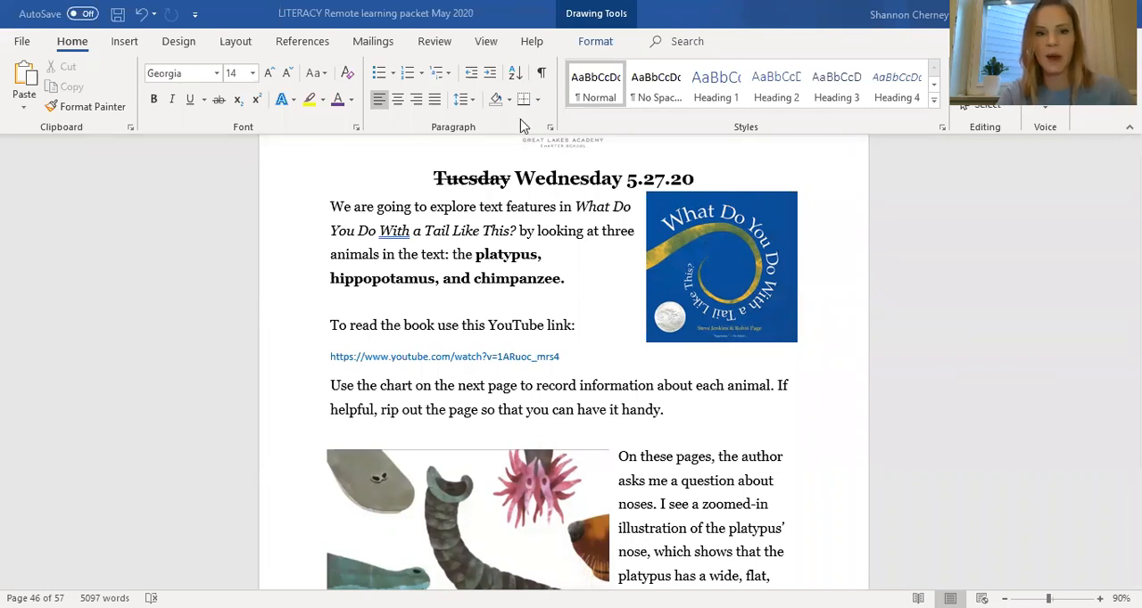
mouse_move(522, 259)
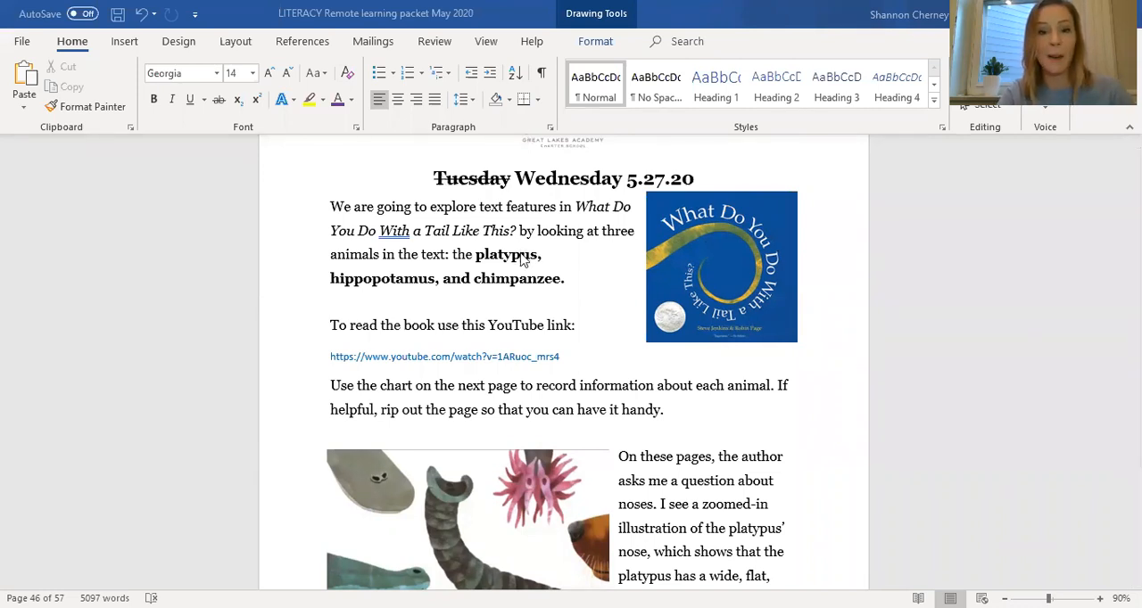
mouse_move(381, 286)
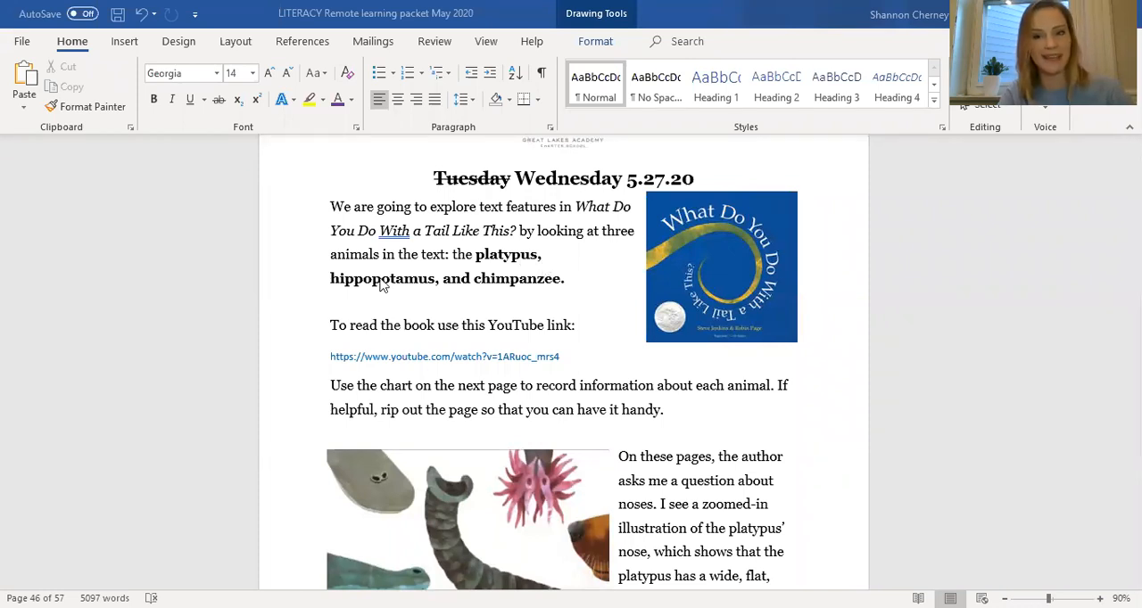
mouse_move(547, 292)
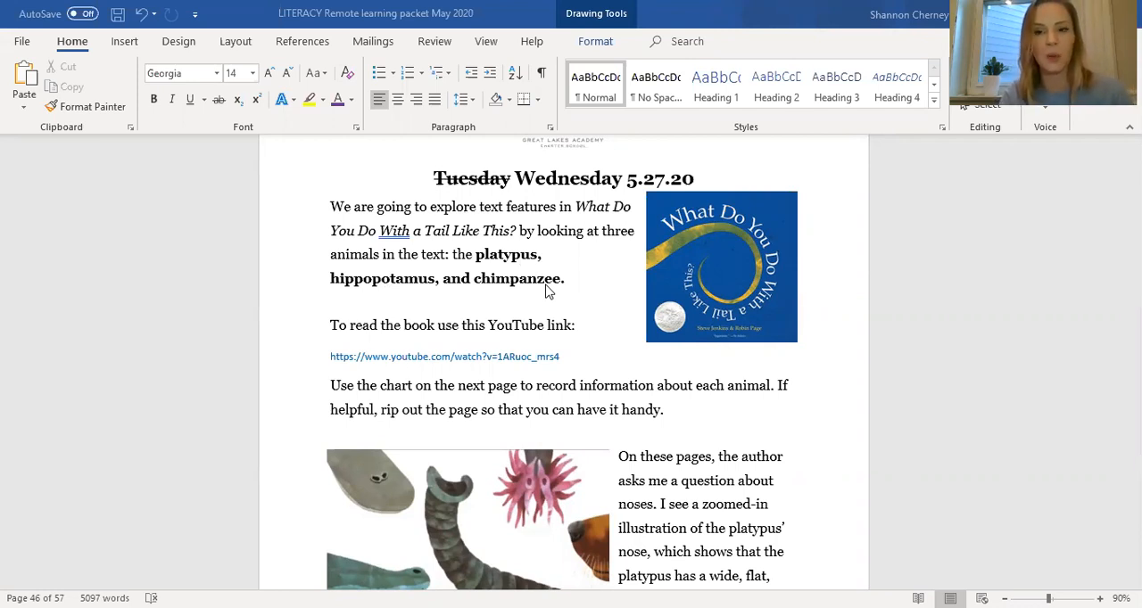
mouse_move(573, 366)
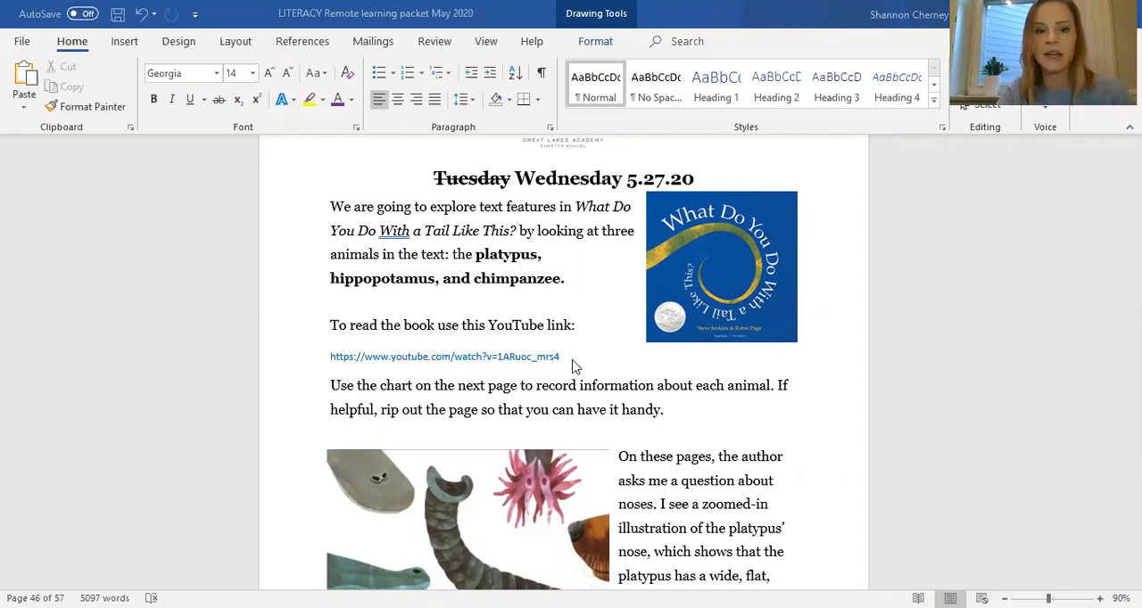
mouse_move(362, 388)
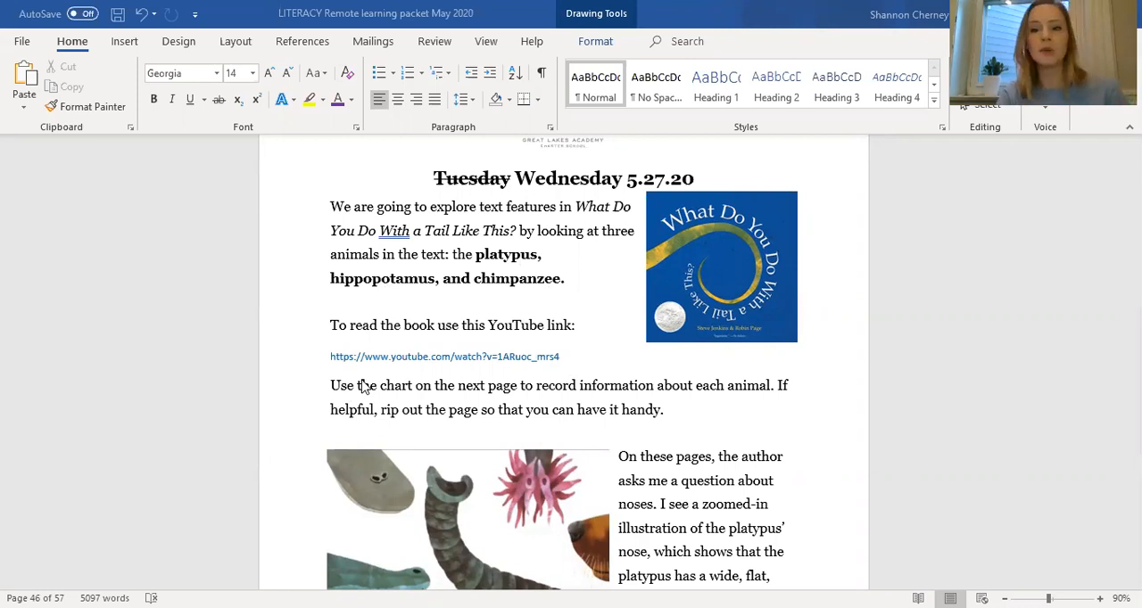
mouse_move(598, 412)
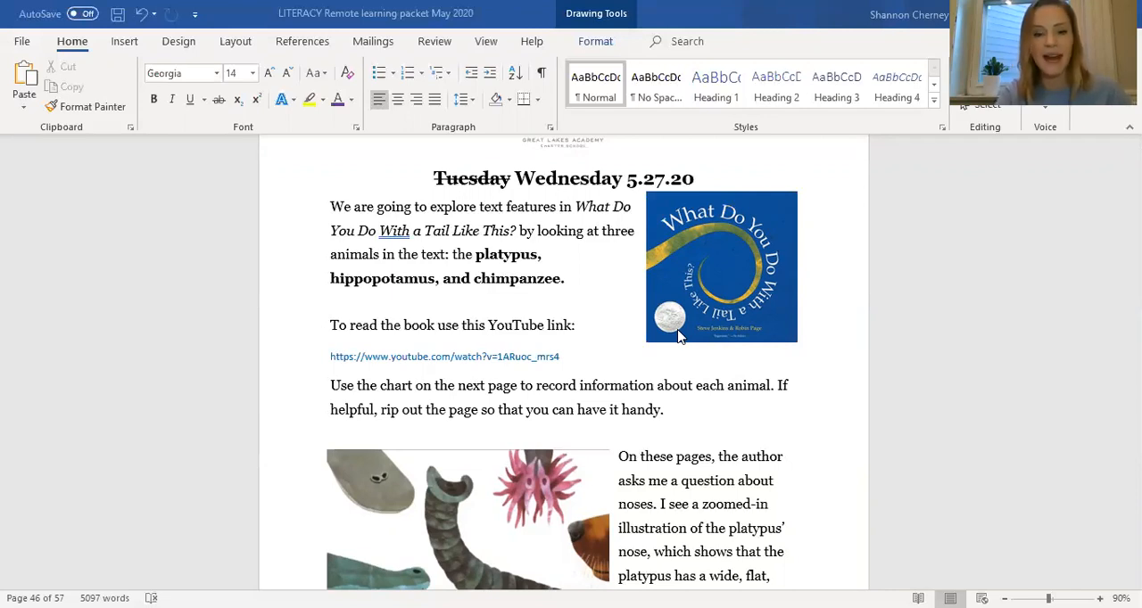
mouse_move(711, 433)
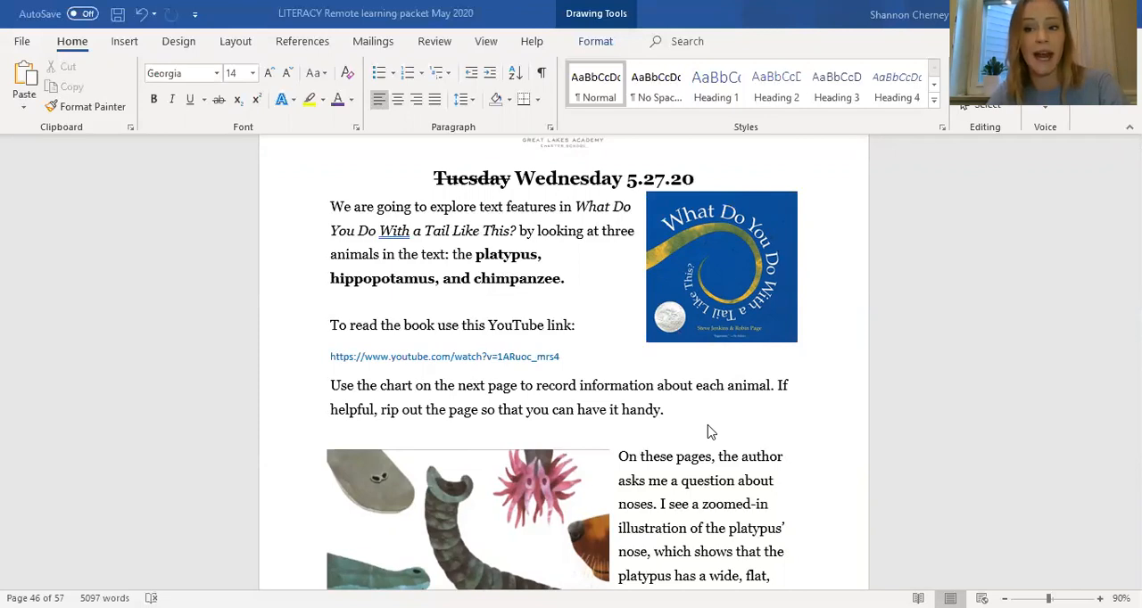
mouse_move(731, 284)
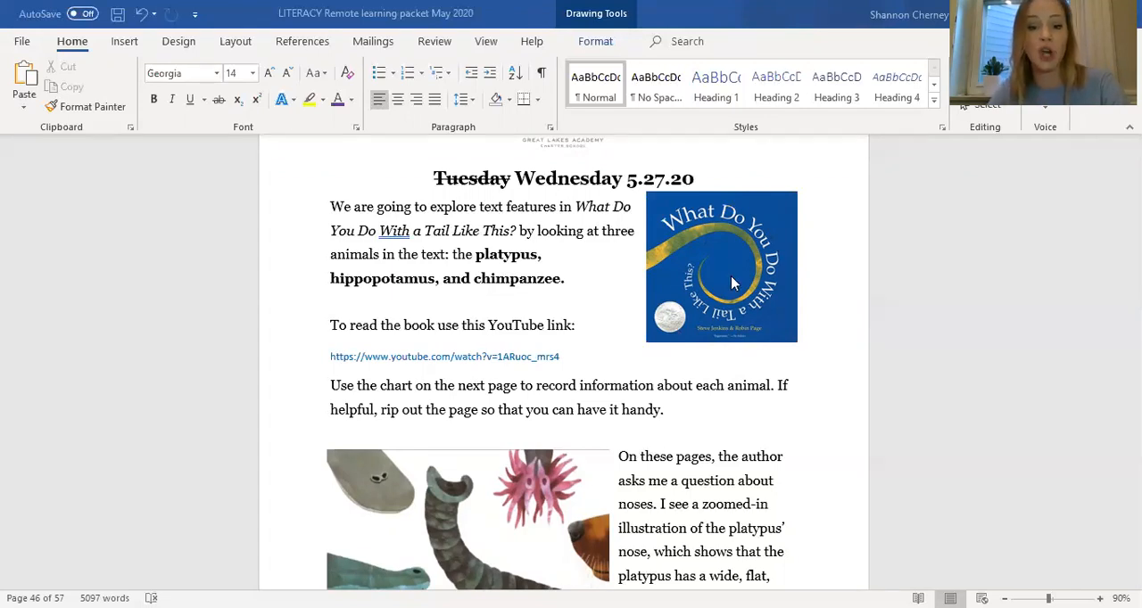
scroll("down", 3)
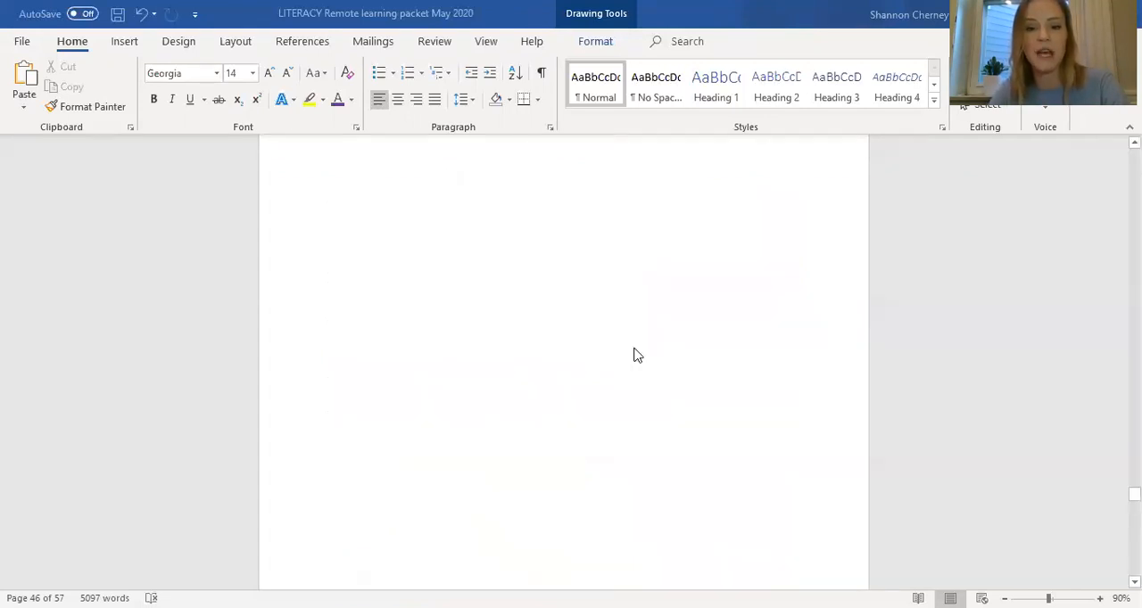
scroll("down", 3)
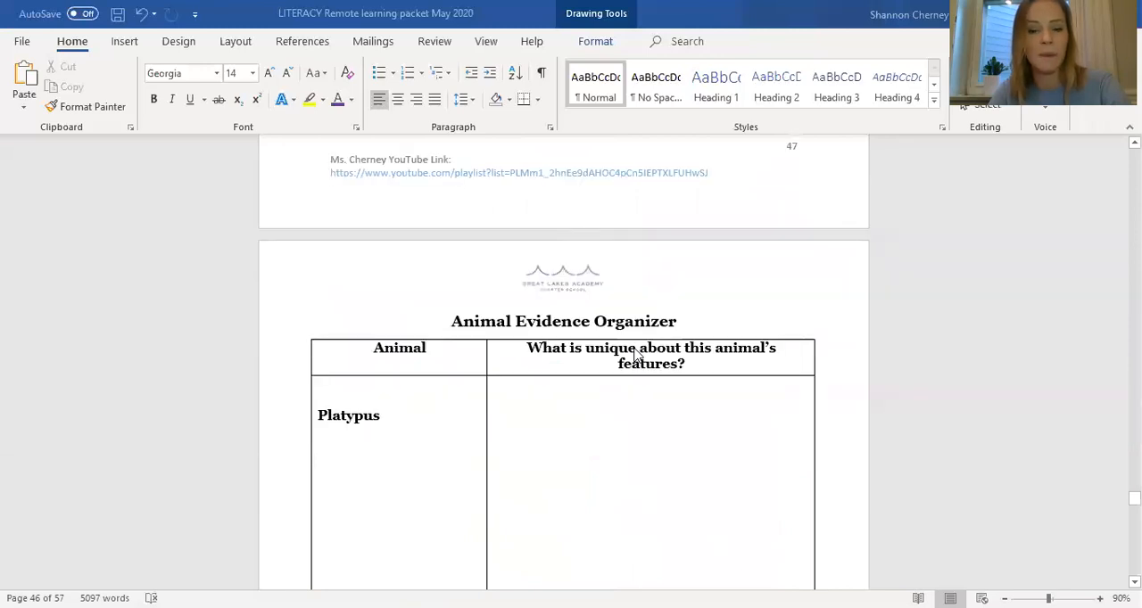
scroll("down", 3)
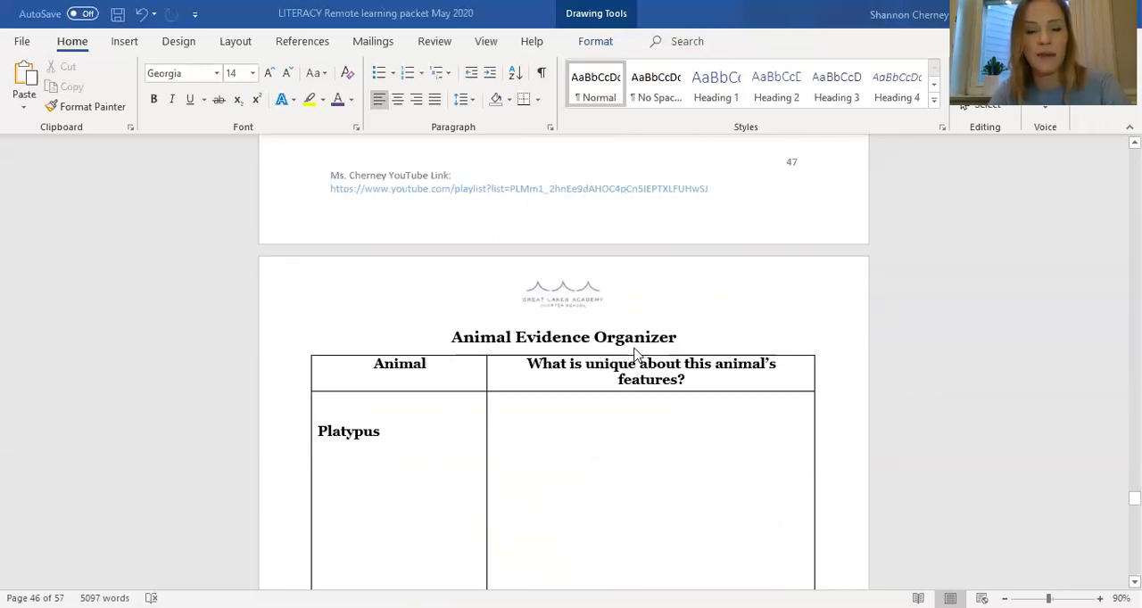
scroll("down", 3)
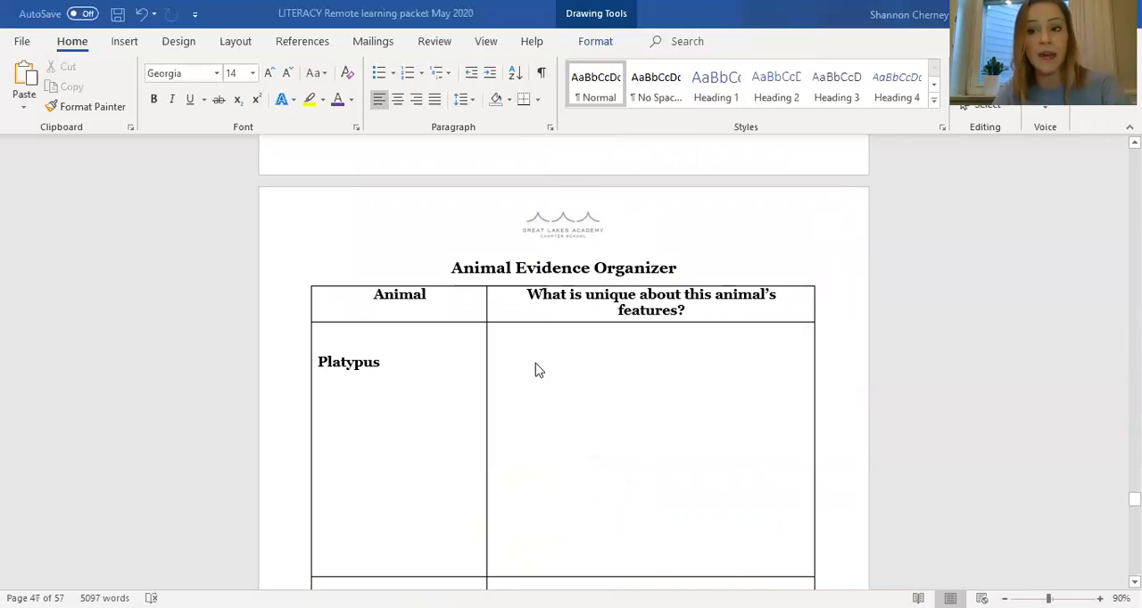
mouse_move(650, 308)
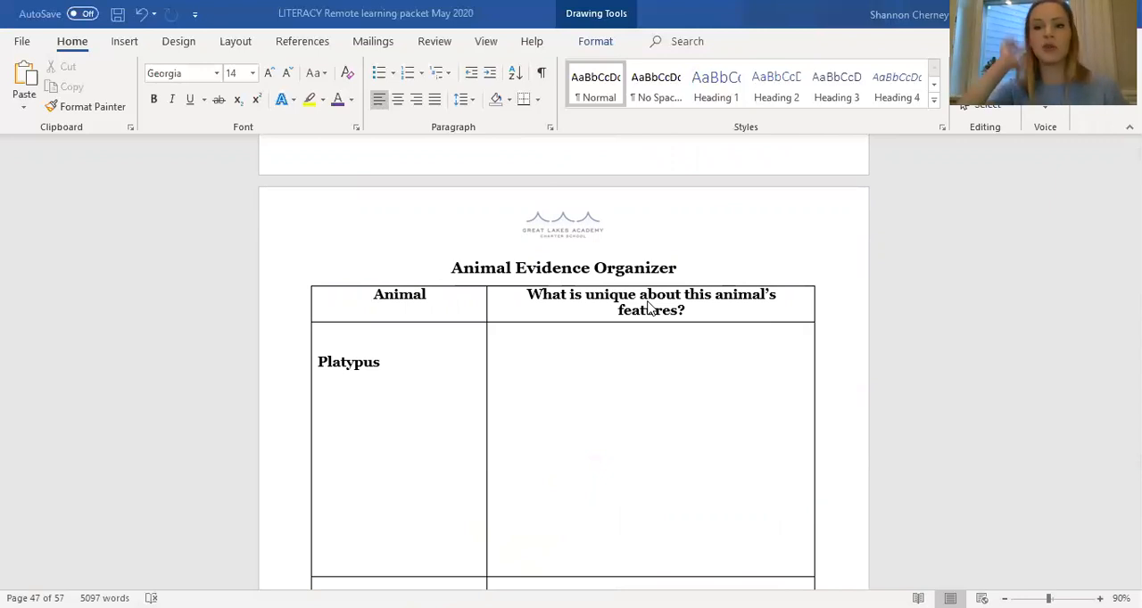
scroll("up", 3)
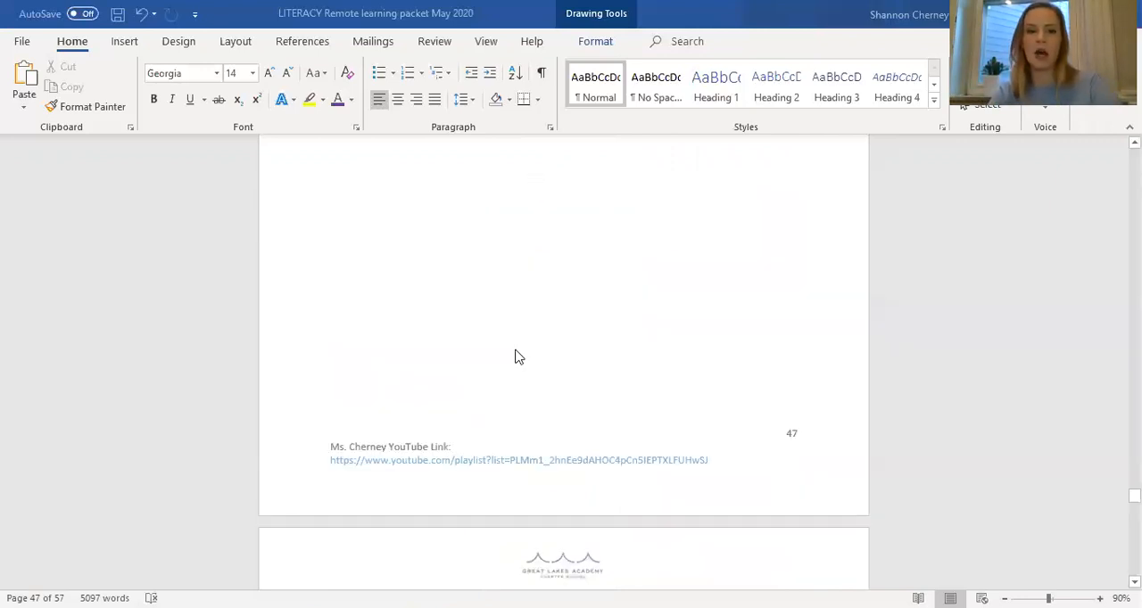
scroll("up", 3)
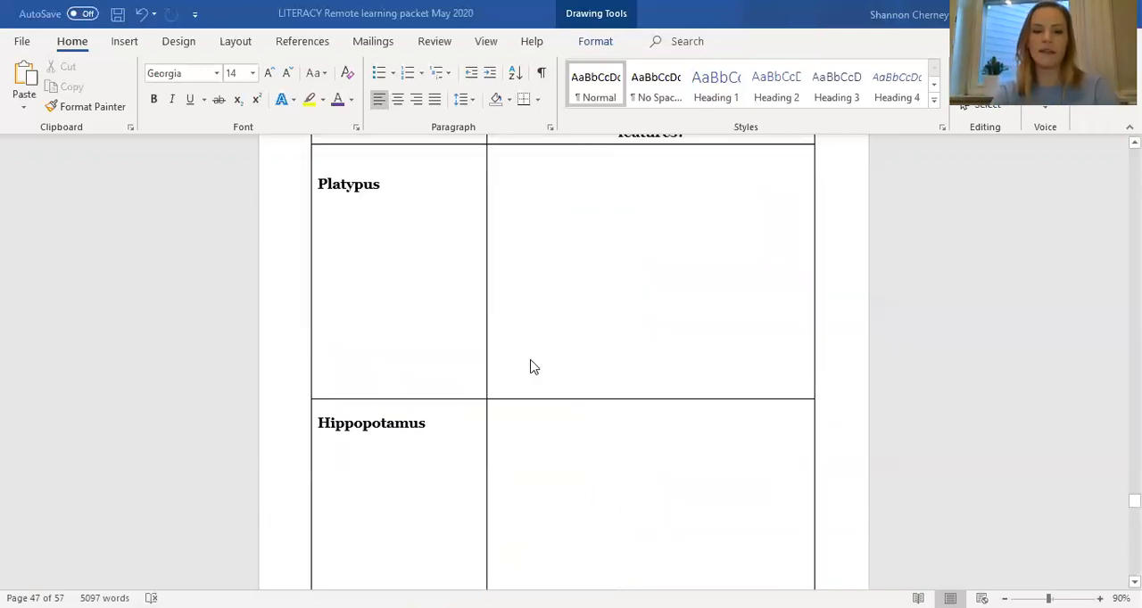
scroll("down", 3)
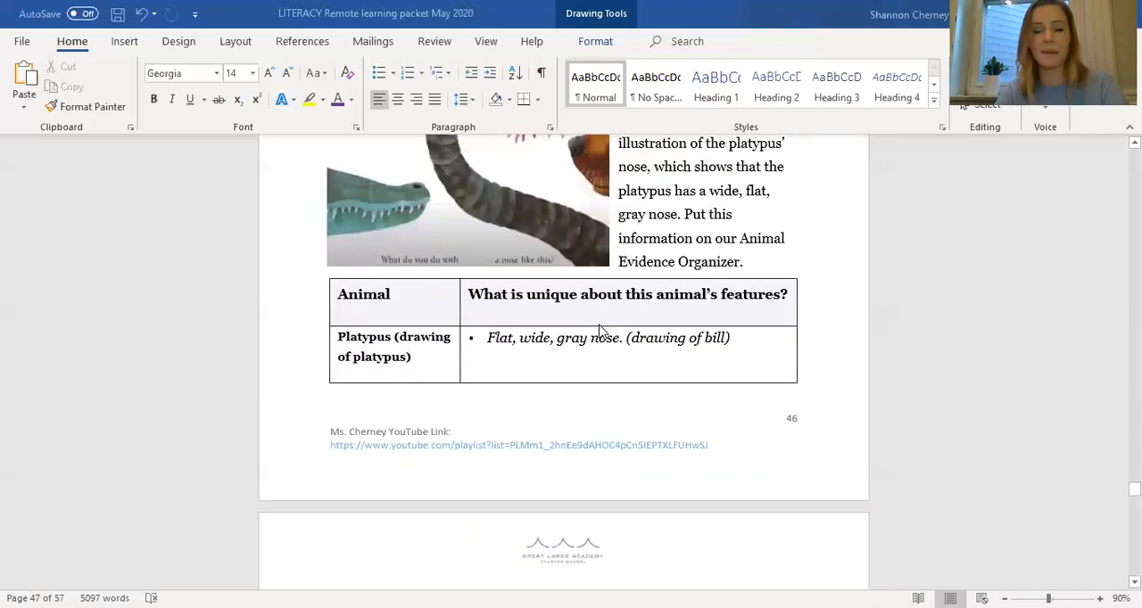
scroll("down", 3)
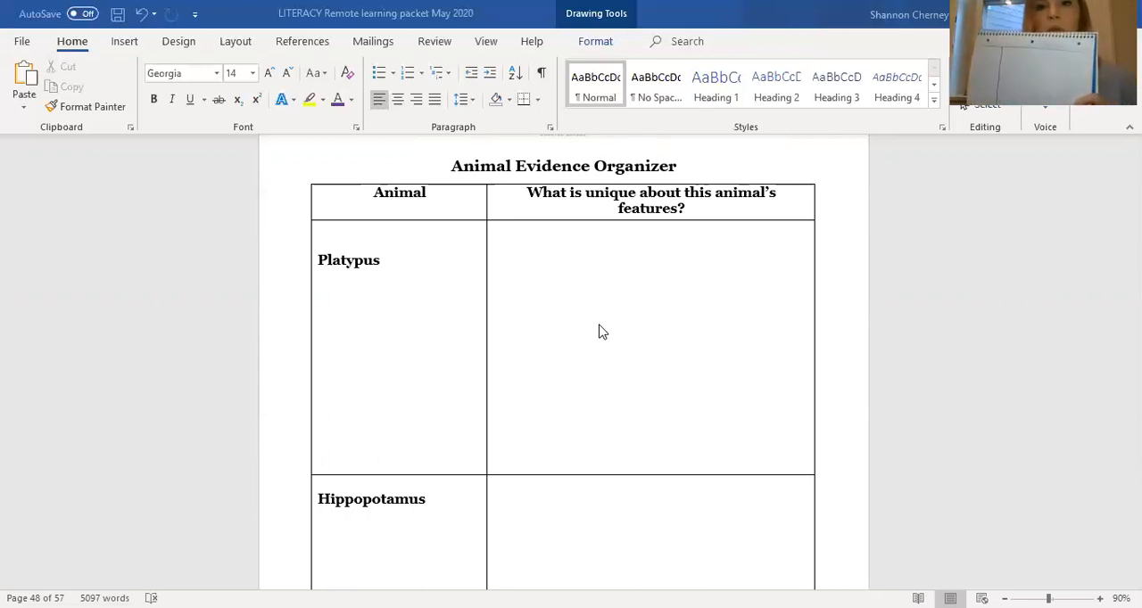
scroll("down", 3)
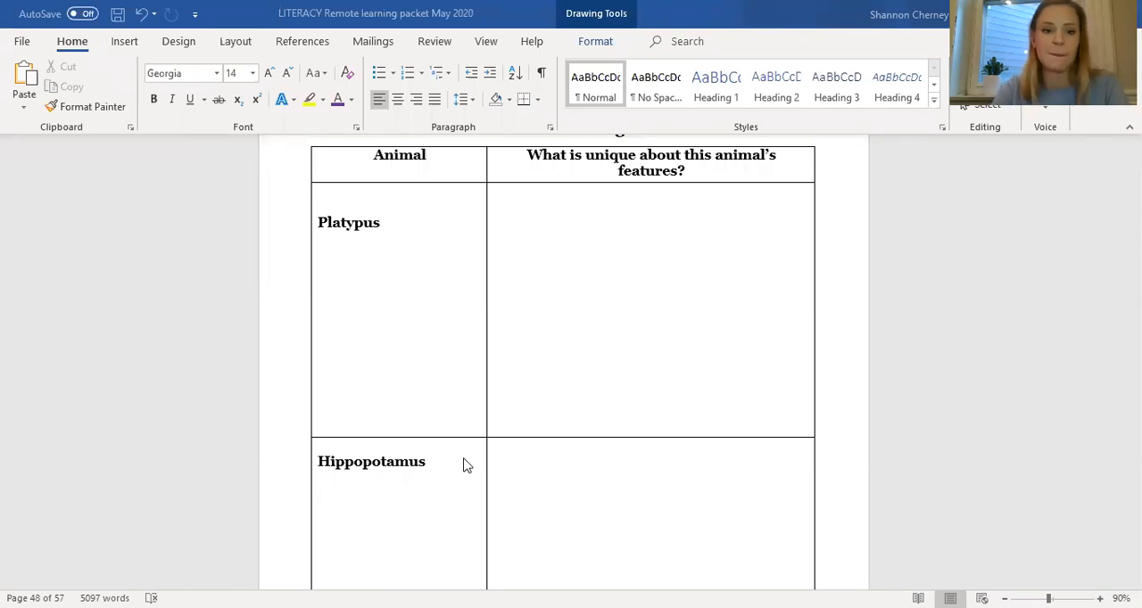
scroll("down", 3)
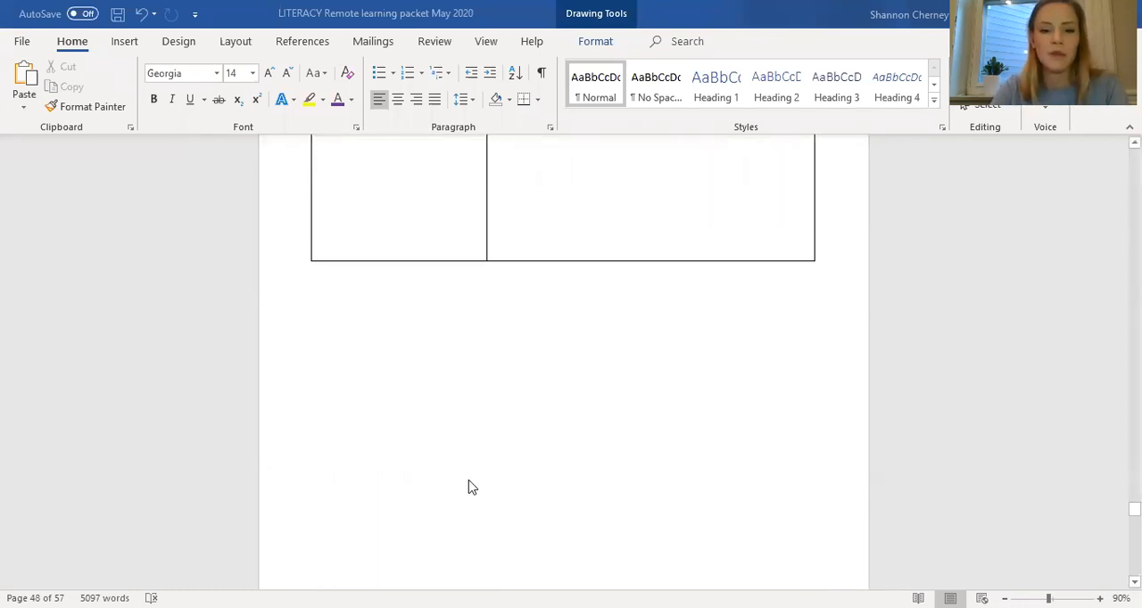
scroll("up", 3)
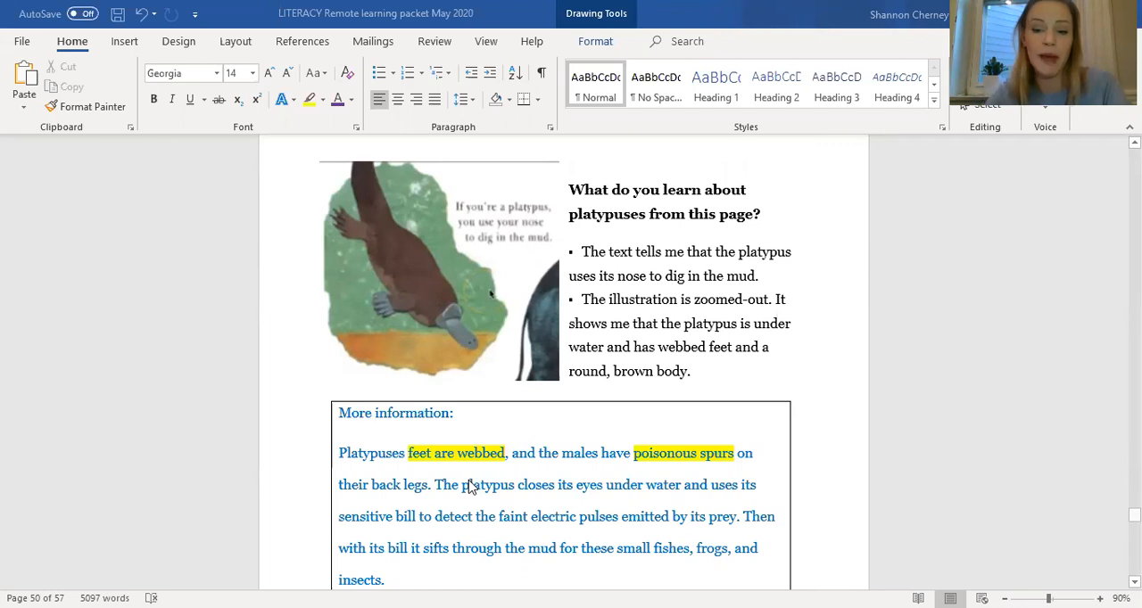
scroll("up", 3)
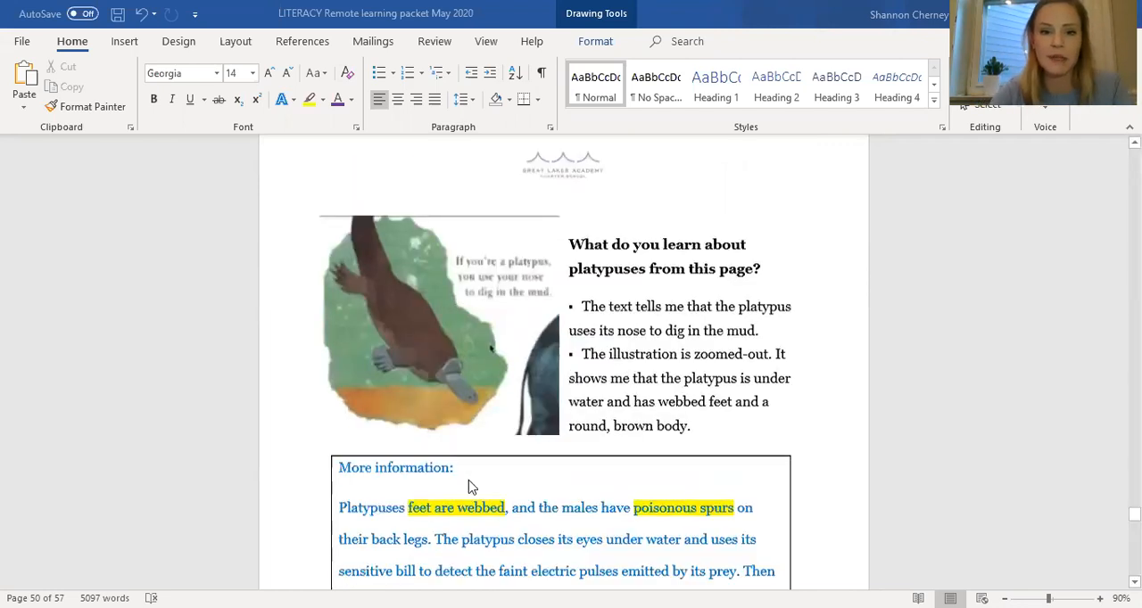
scroll("up", 3)
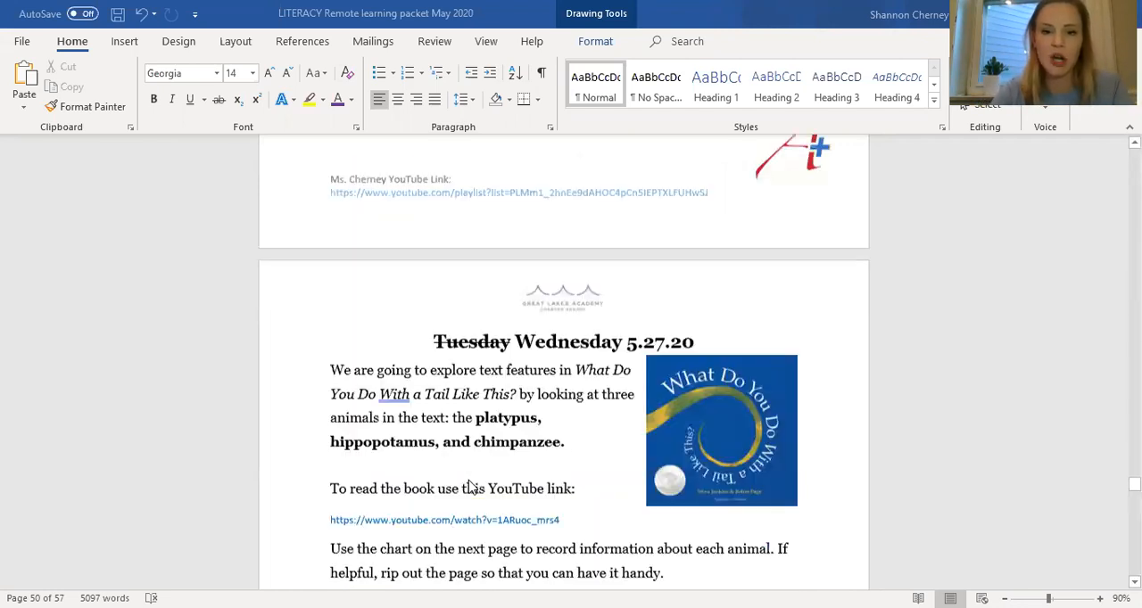
scroll("down", 3)
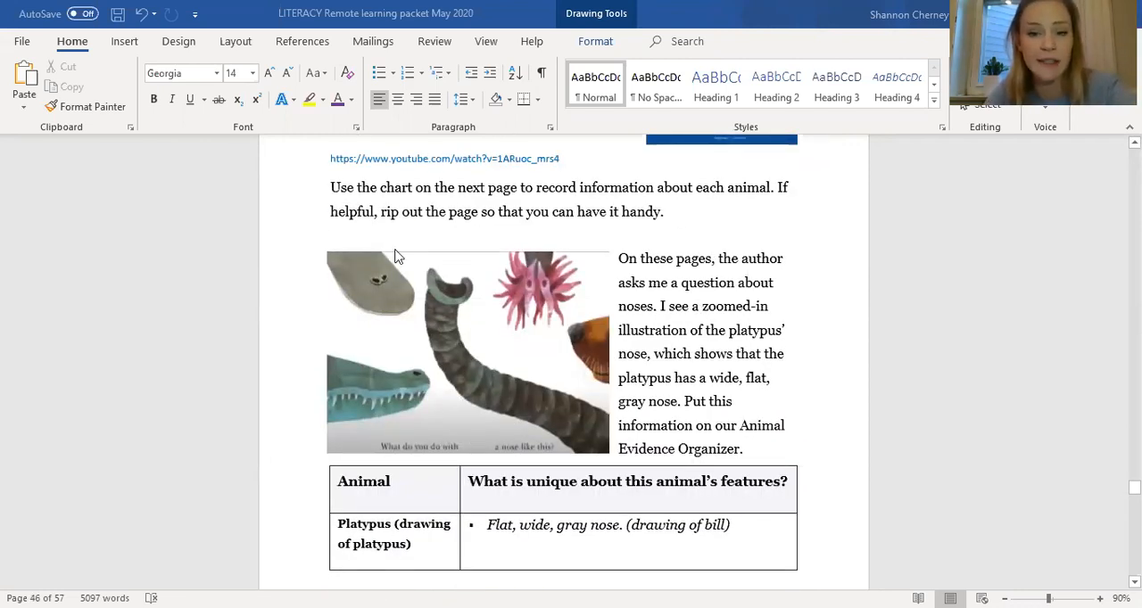
mouse_move(341, 308)
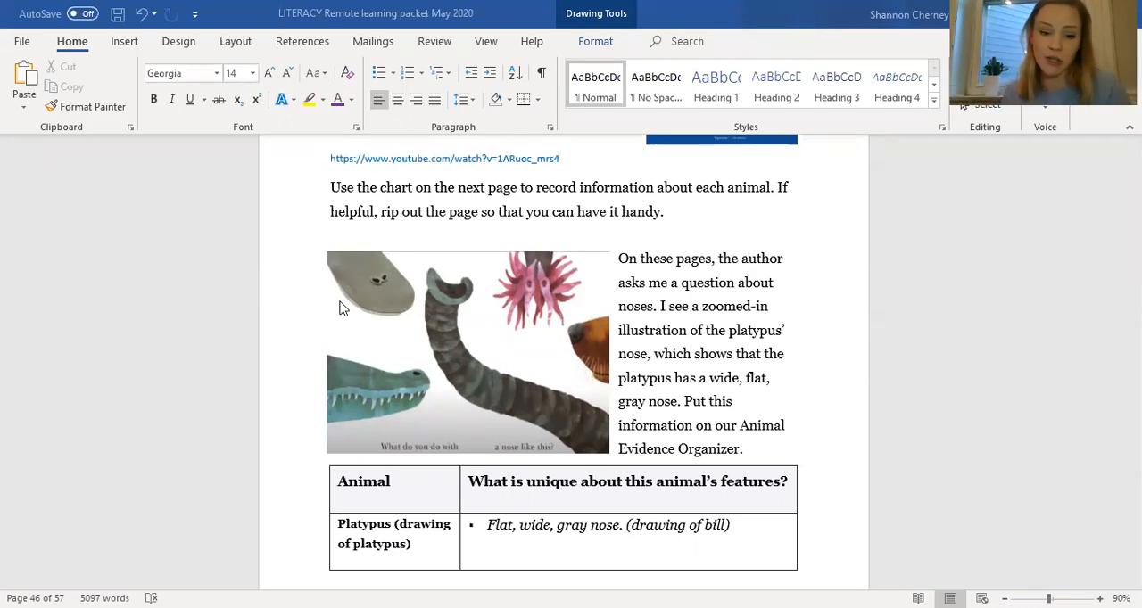
mouse_move(412, 558)
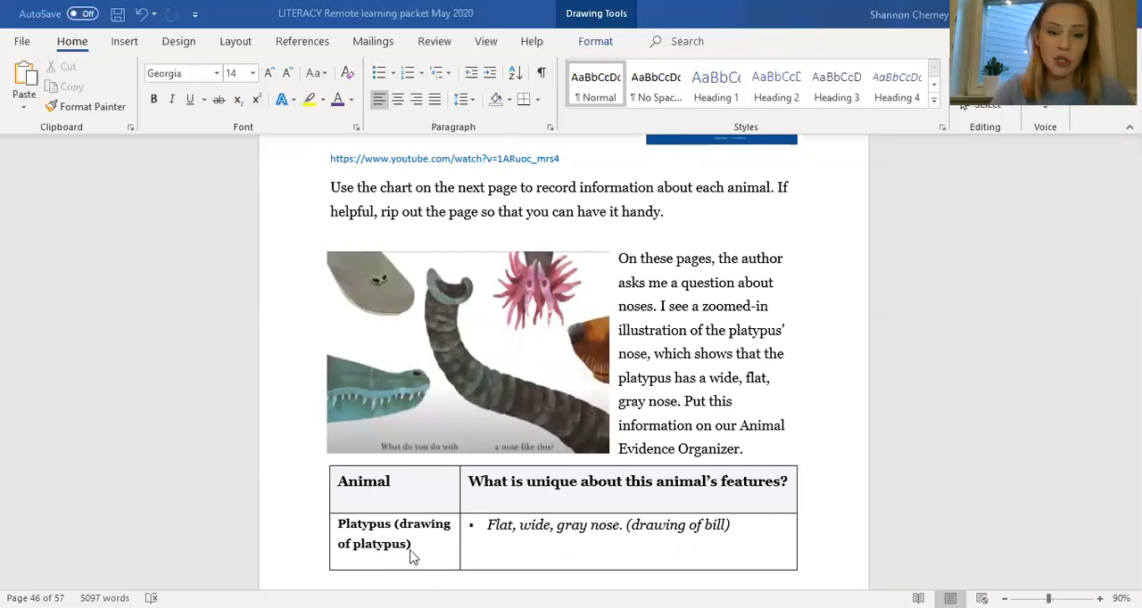
mouse_move(553, 547)
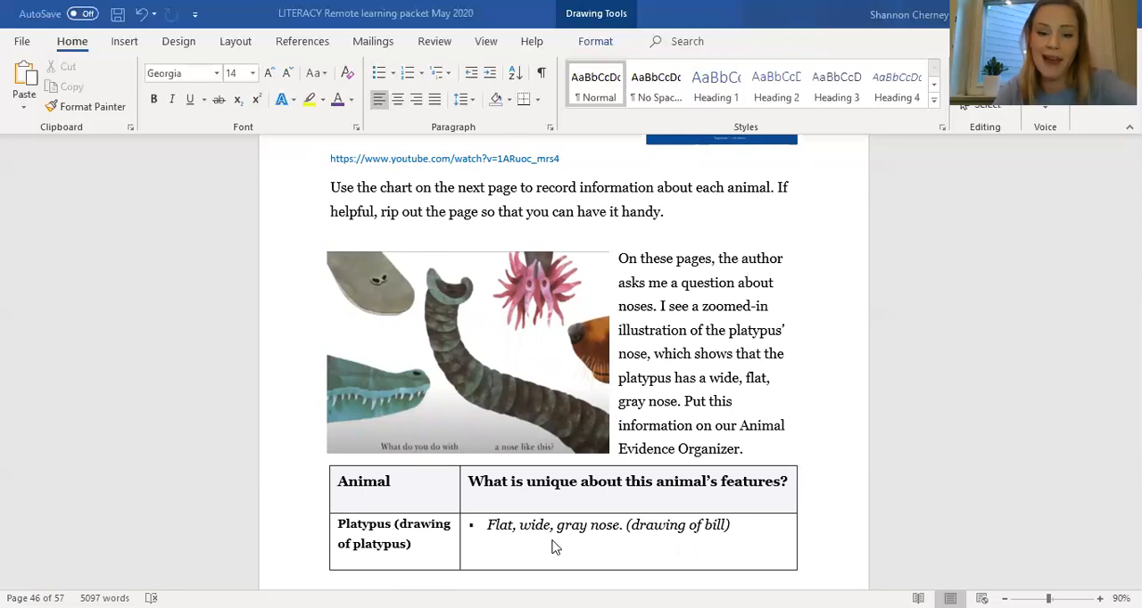
mouse_move(745, 516)
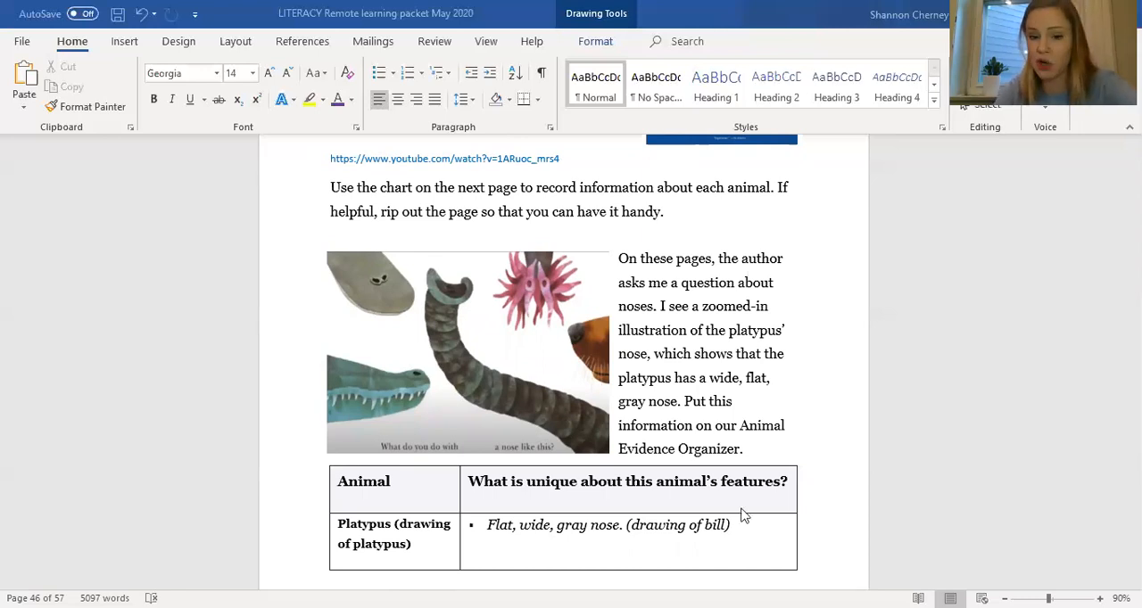
mouse_move(740, 529)
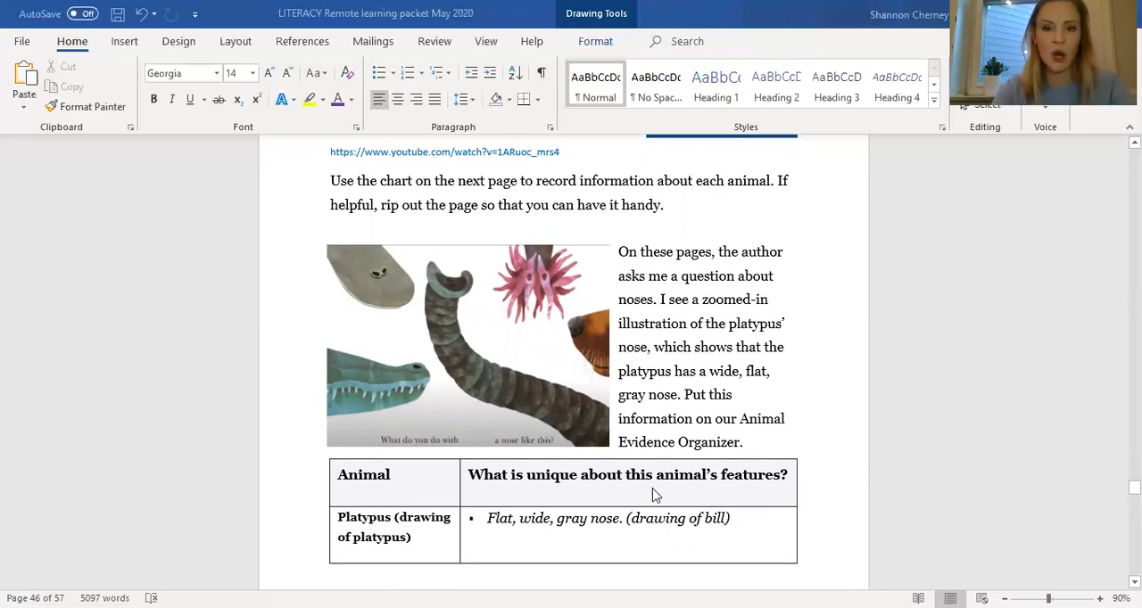
scroll("down", 3)
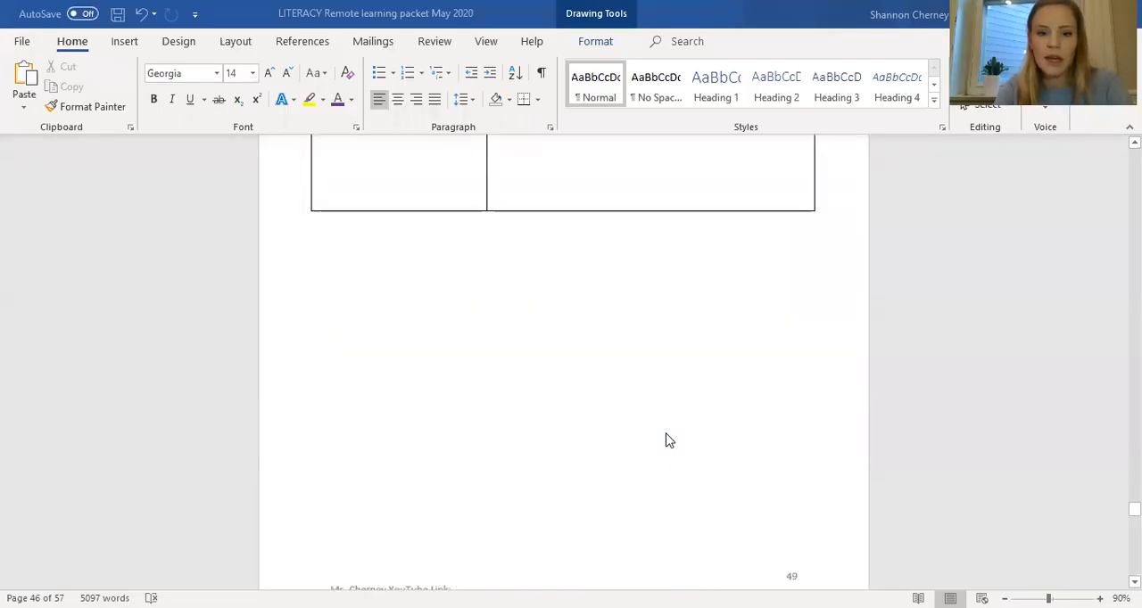
scroll("down", 3)
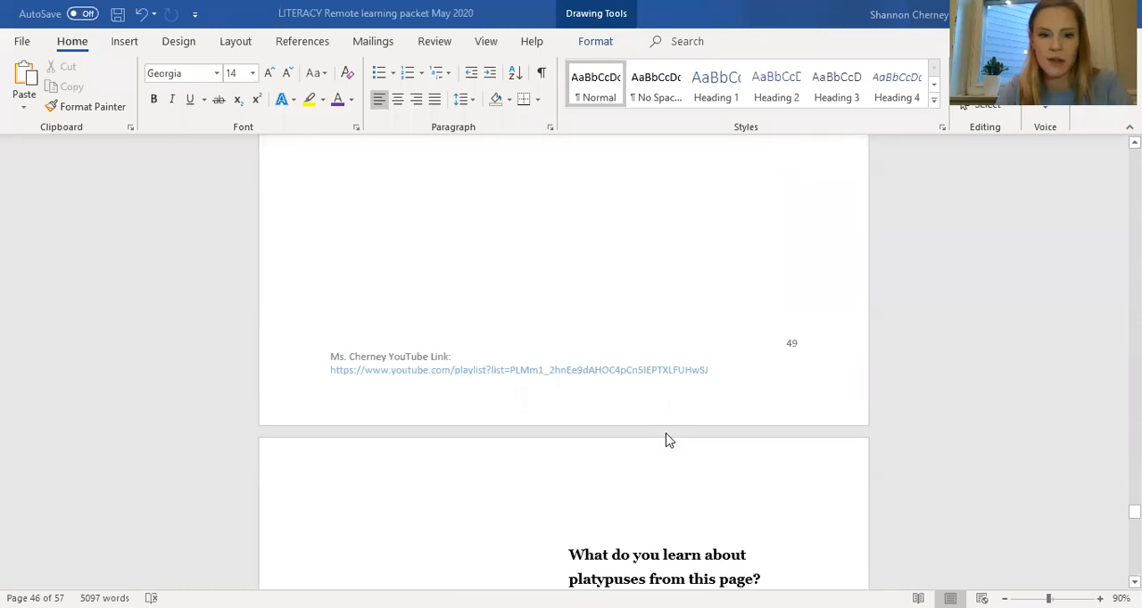
scroll("up", 3)
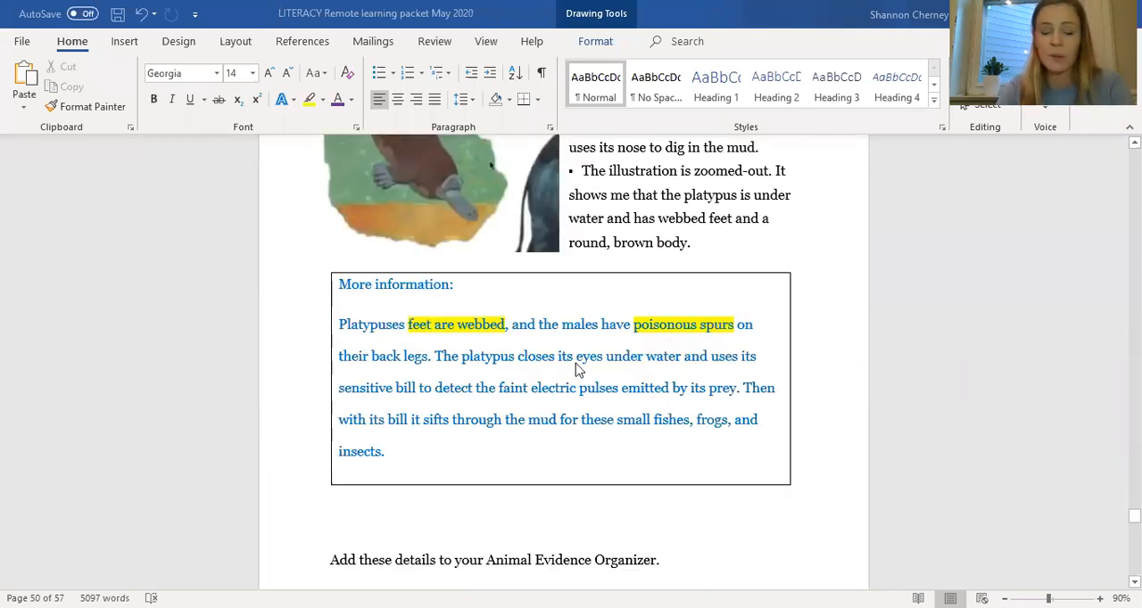
scroll("up", 3)
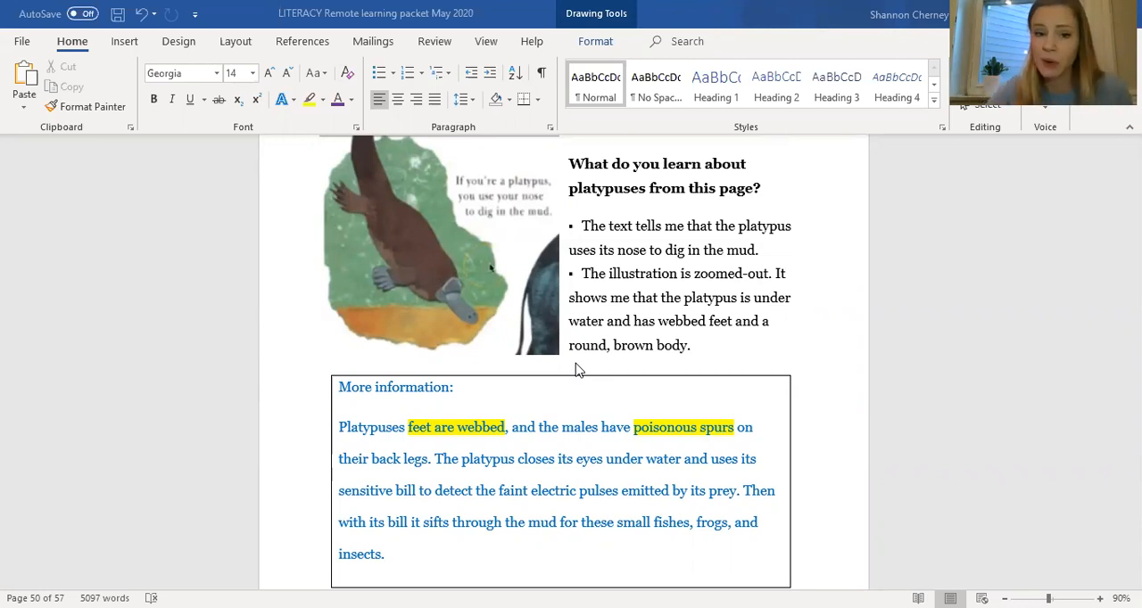
mouse_move(411, 275)
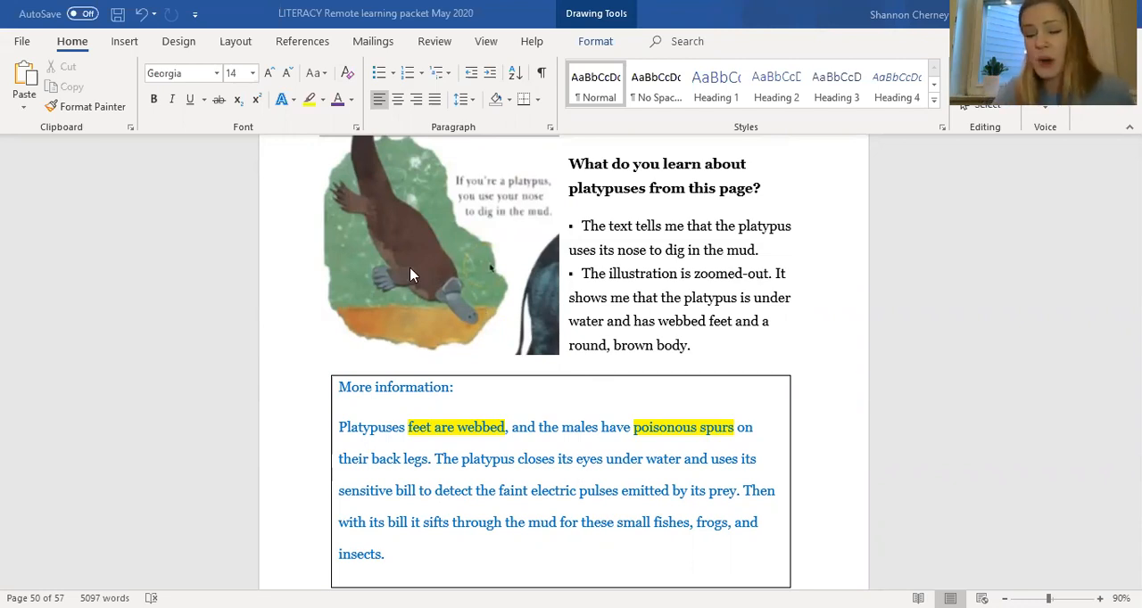
mouse_move(664, 275)
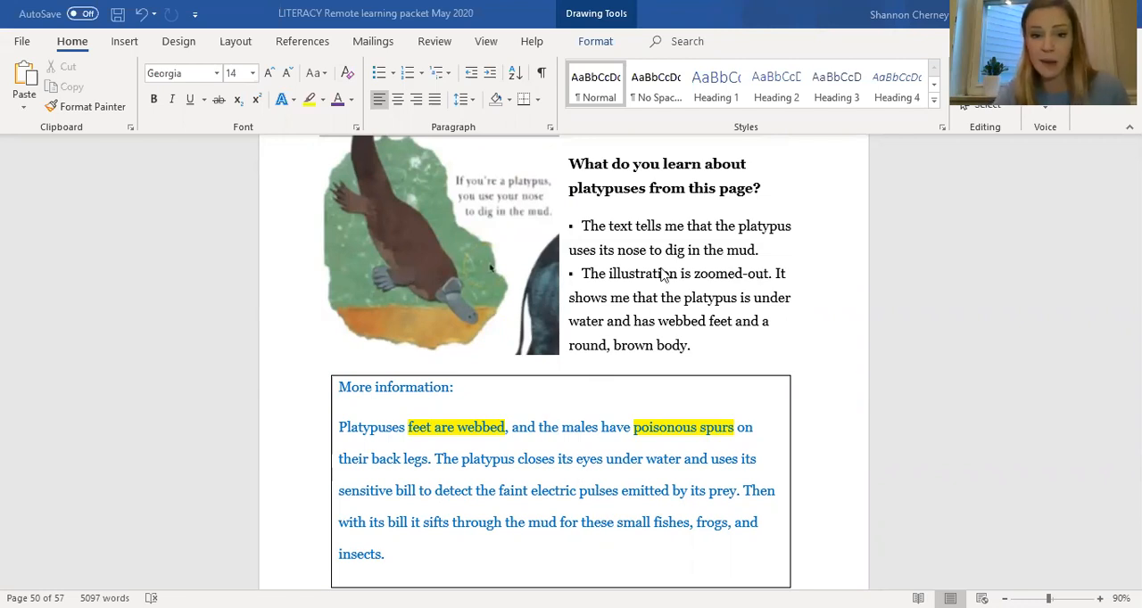
mouse_move(621, 504)
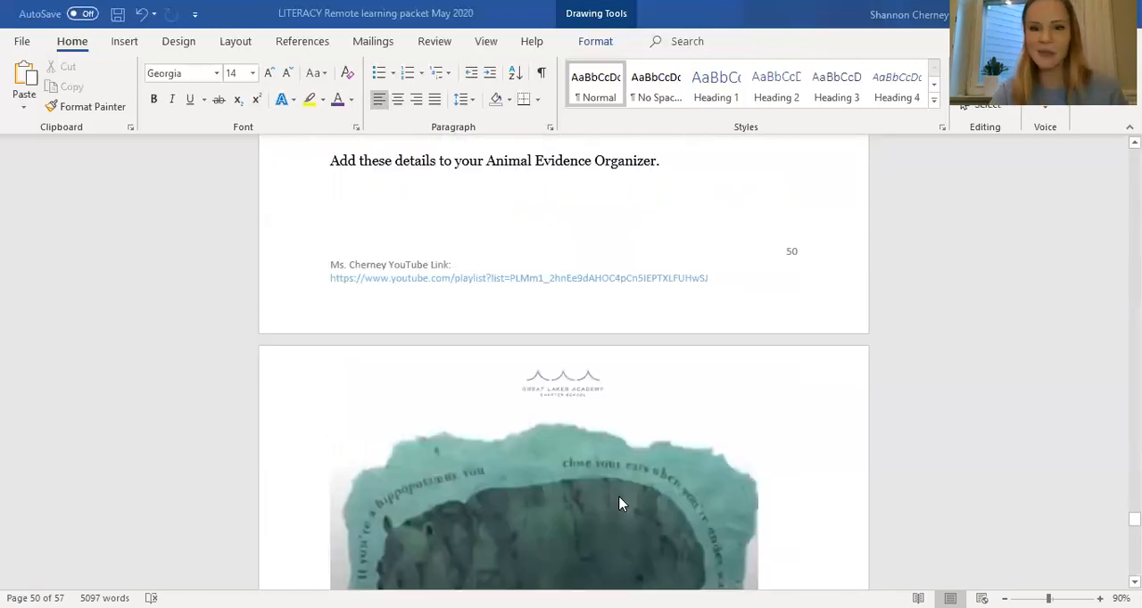
scroll("down", 3)
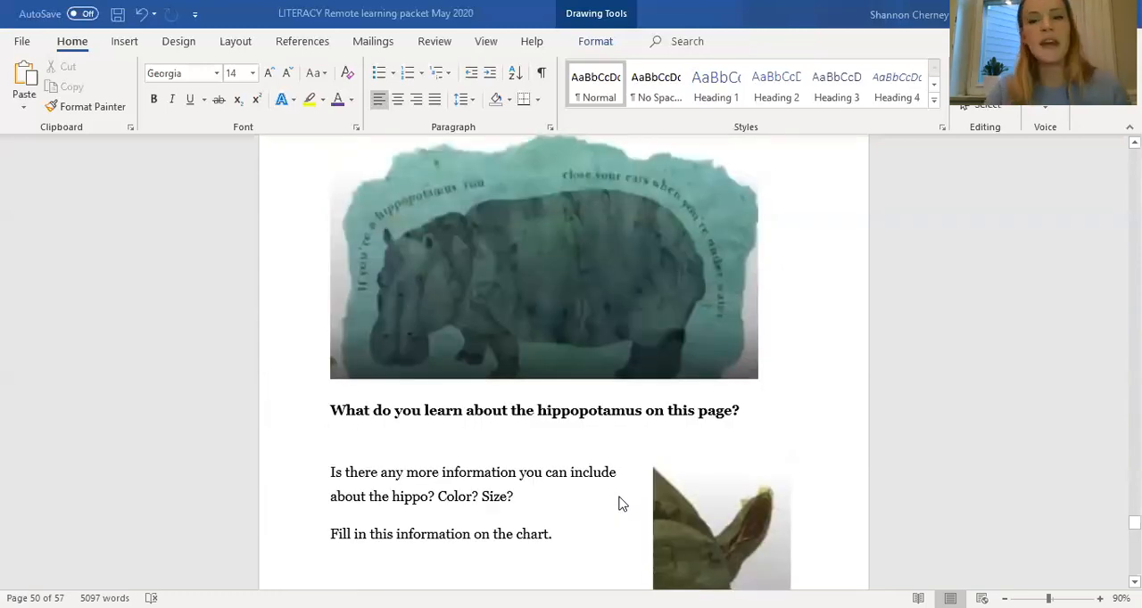
scroll("down", 3)
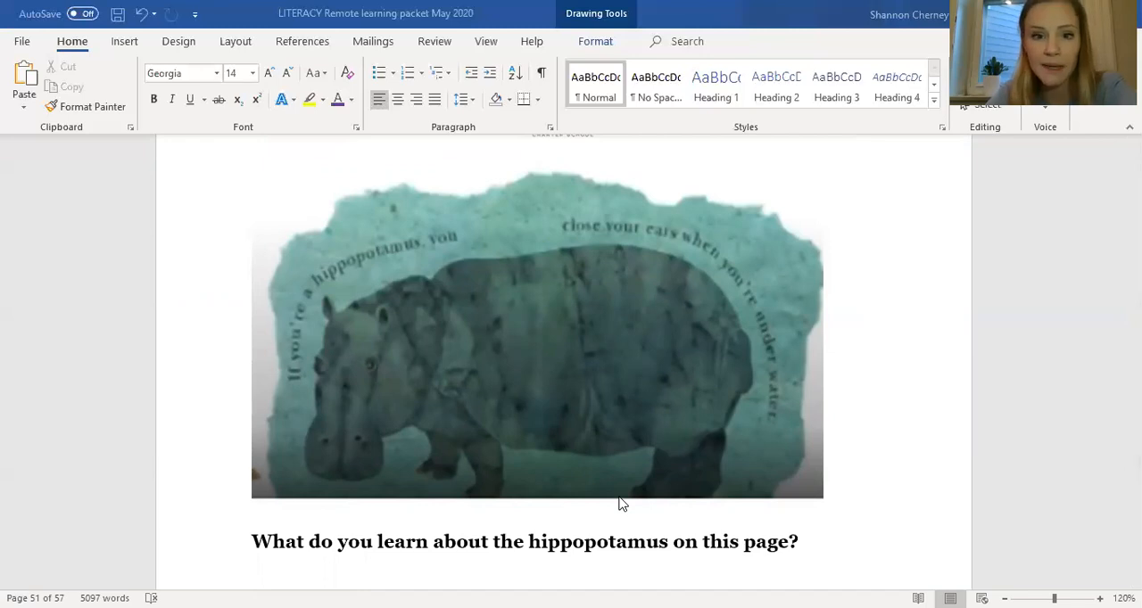
mouse_move(661, 242)
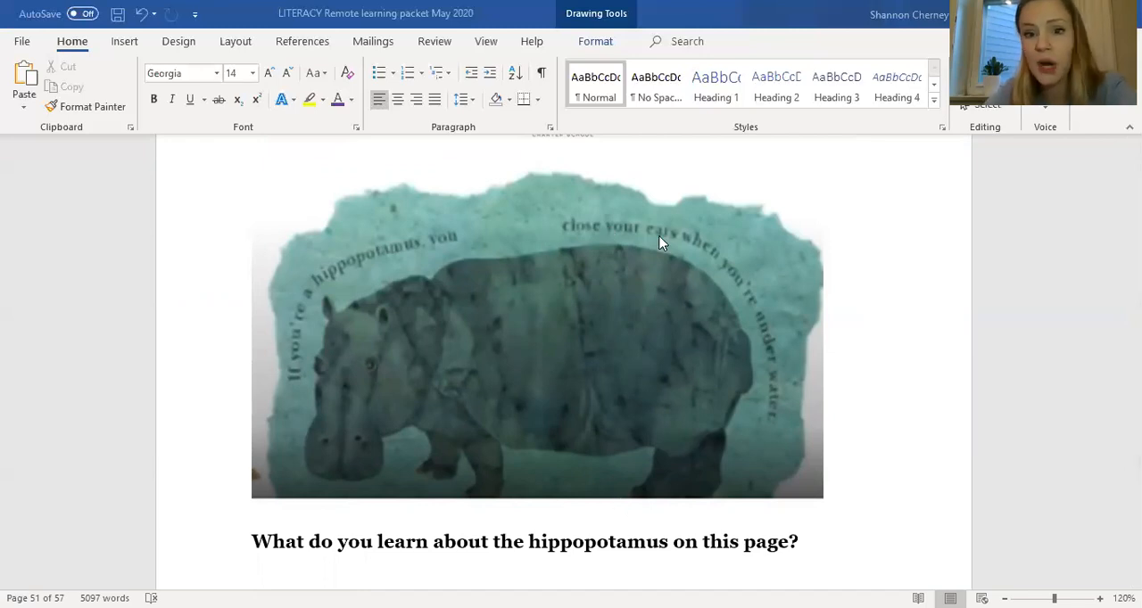
mouse_move(793, 441)
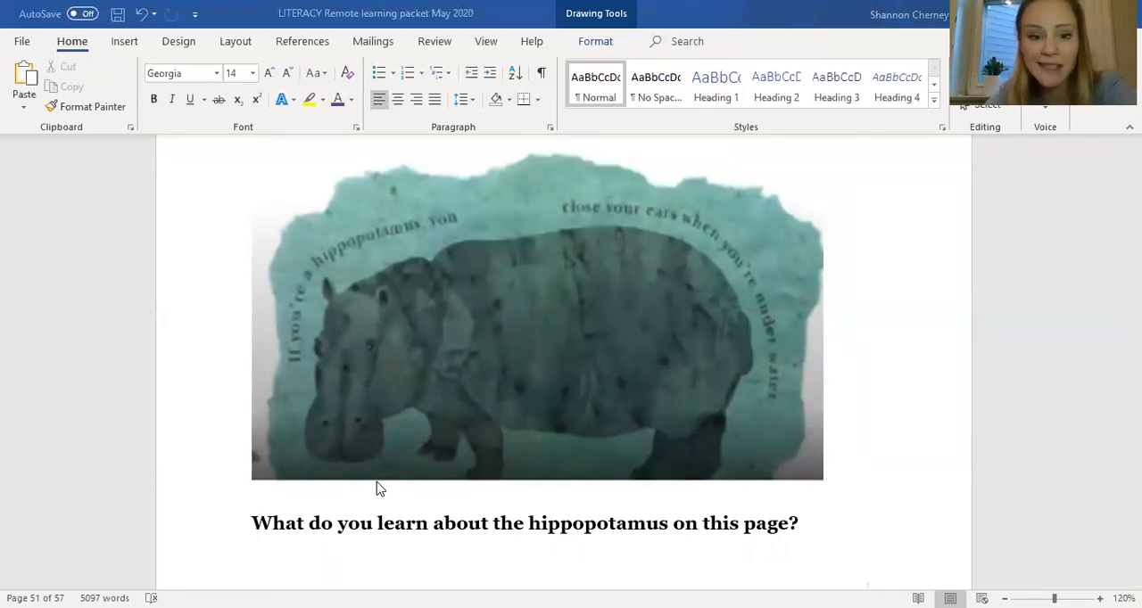
scroll("down", 3)
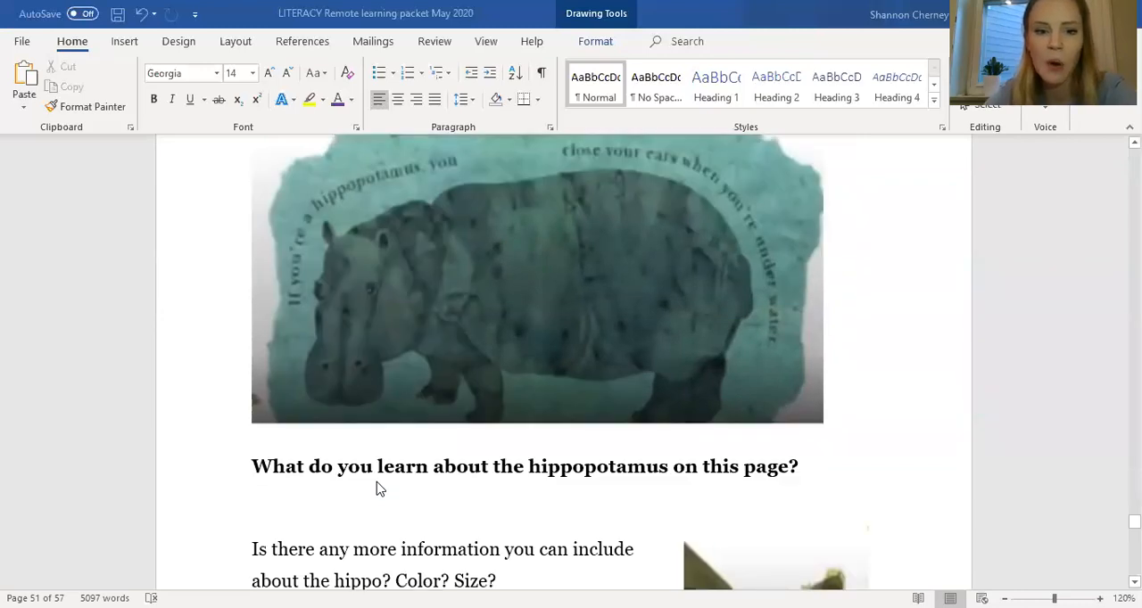
scroll("down", 3)
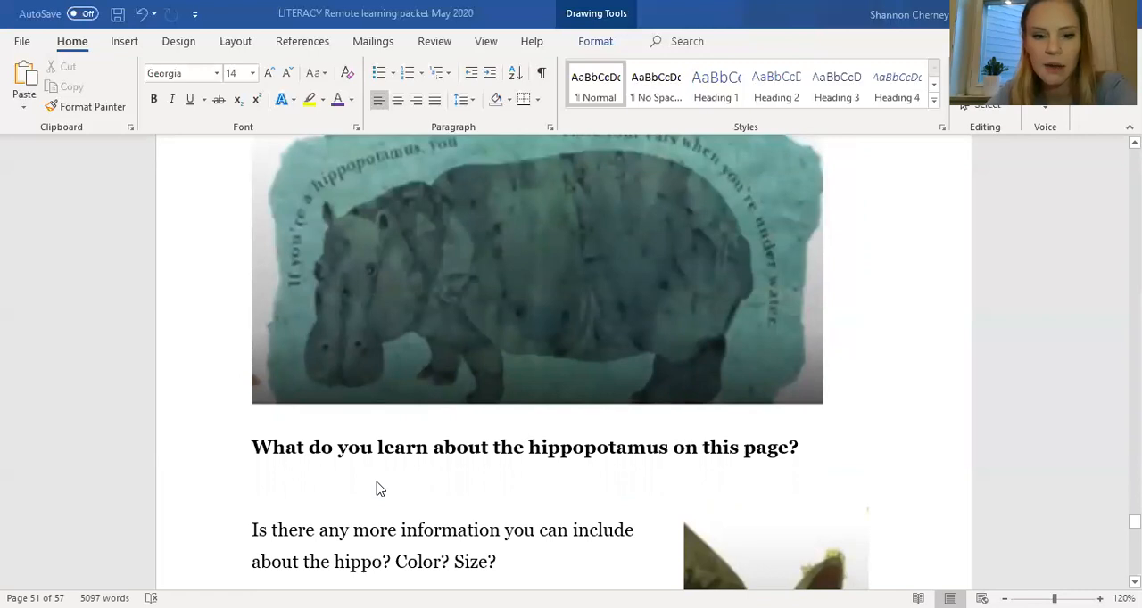
scroll("down", 3)
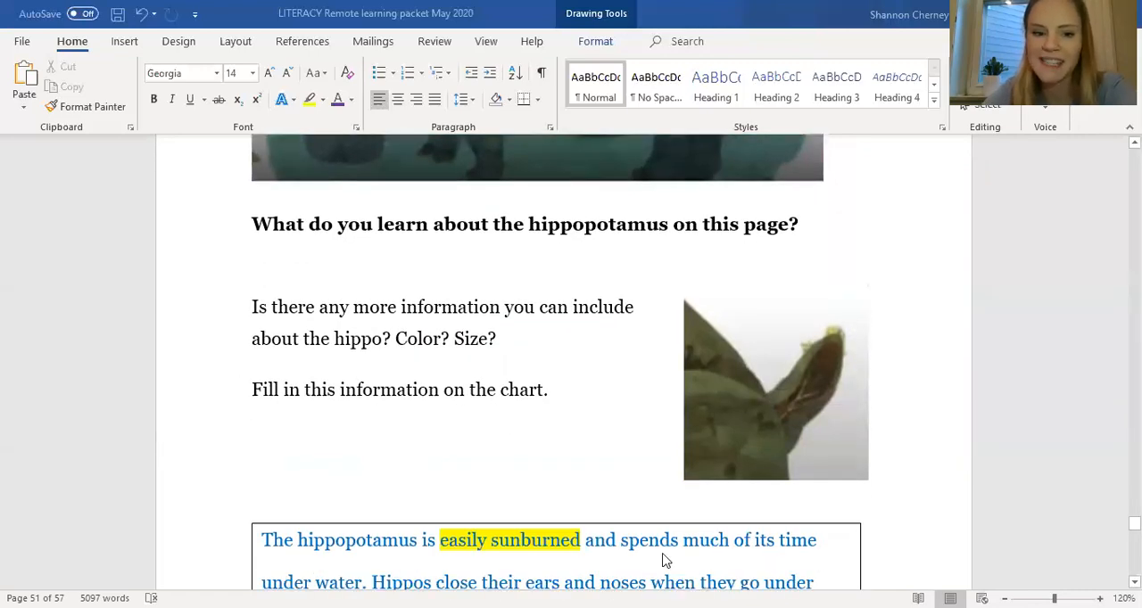
mouse_move(746, 438)
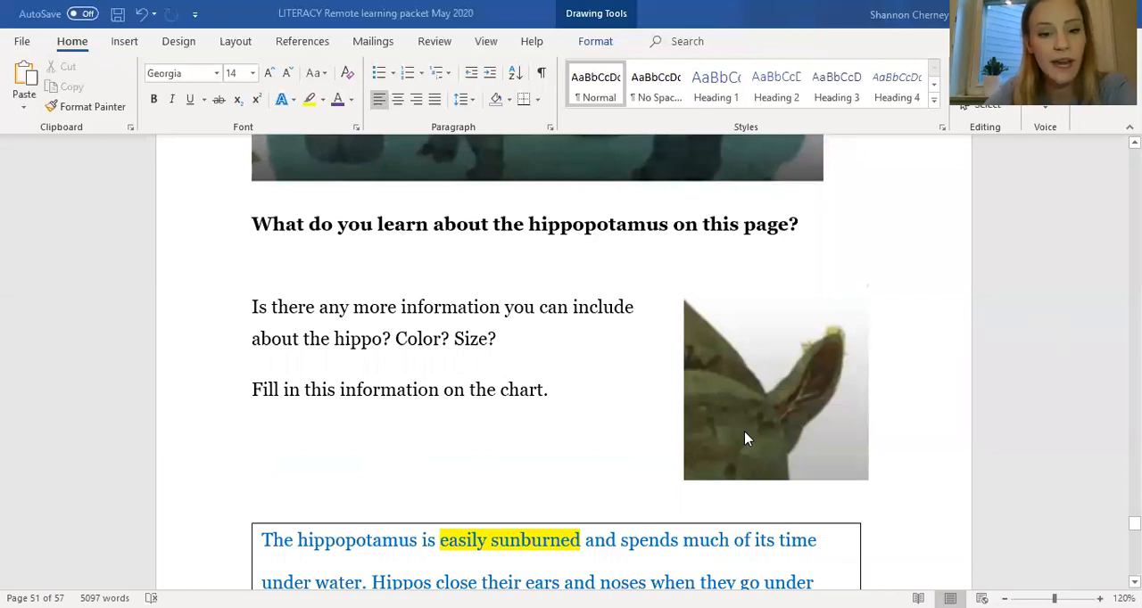
scroll("down", 3)
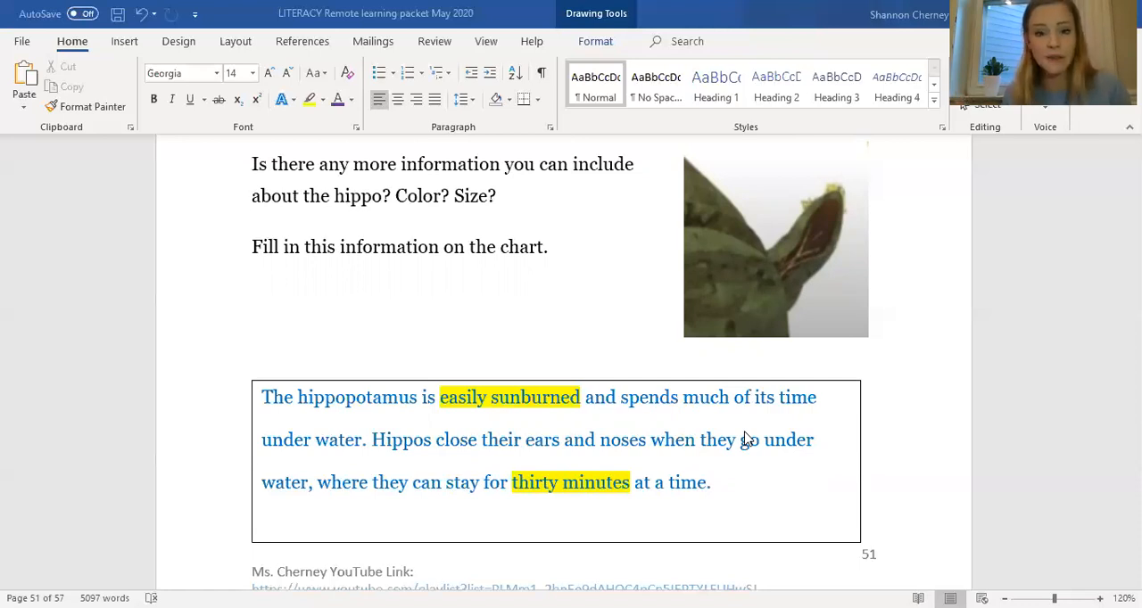
mouse_move(689, 532)
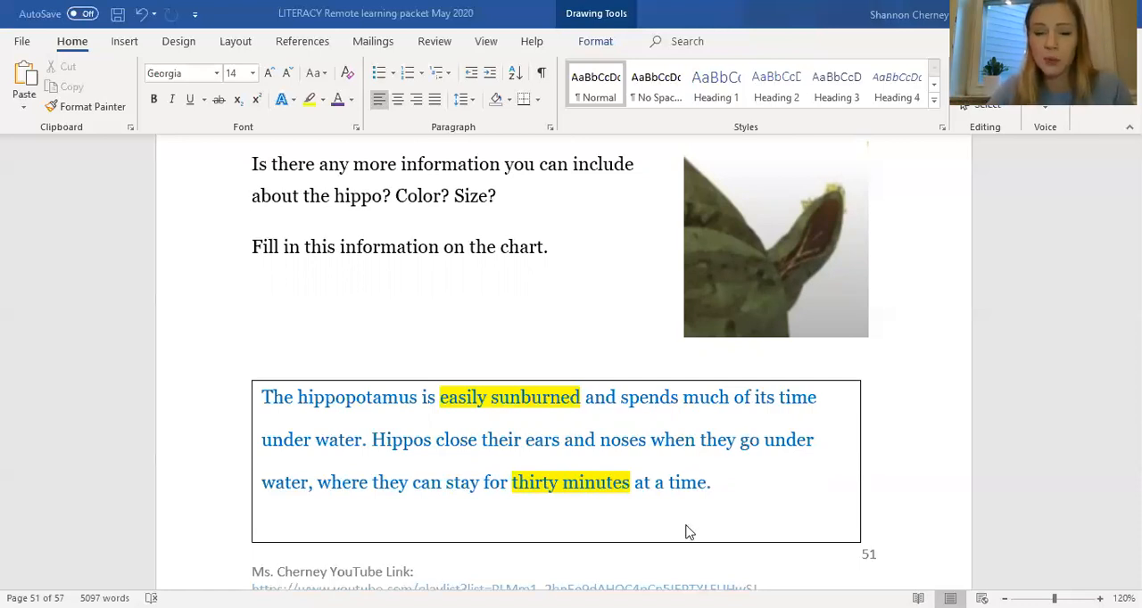
mouse_move(698, 111)
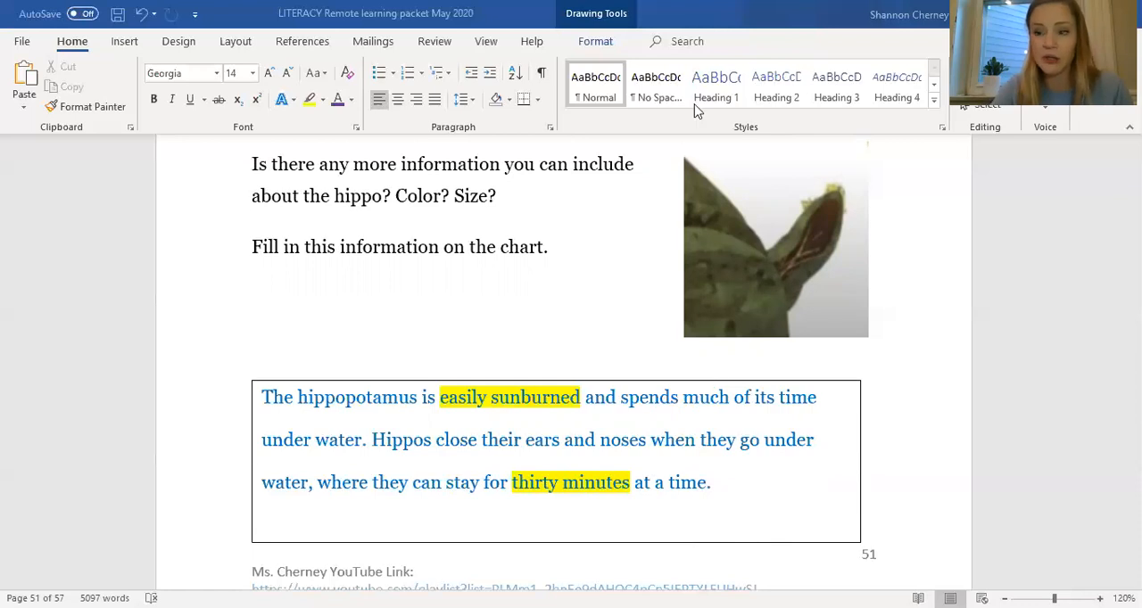
mouse_move(701, 207)
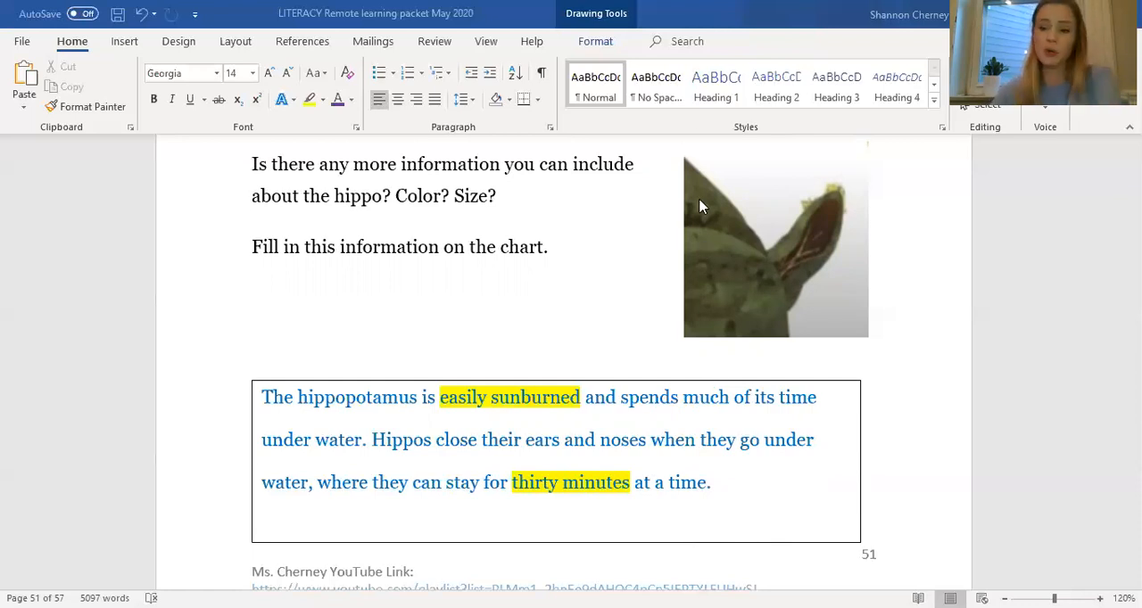
scroll("down", 3)
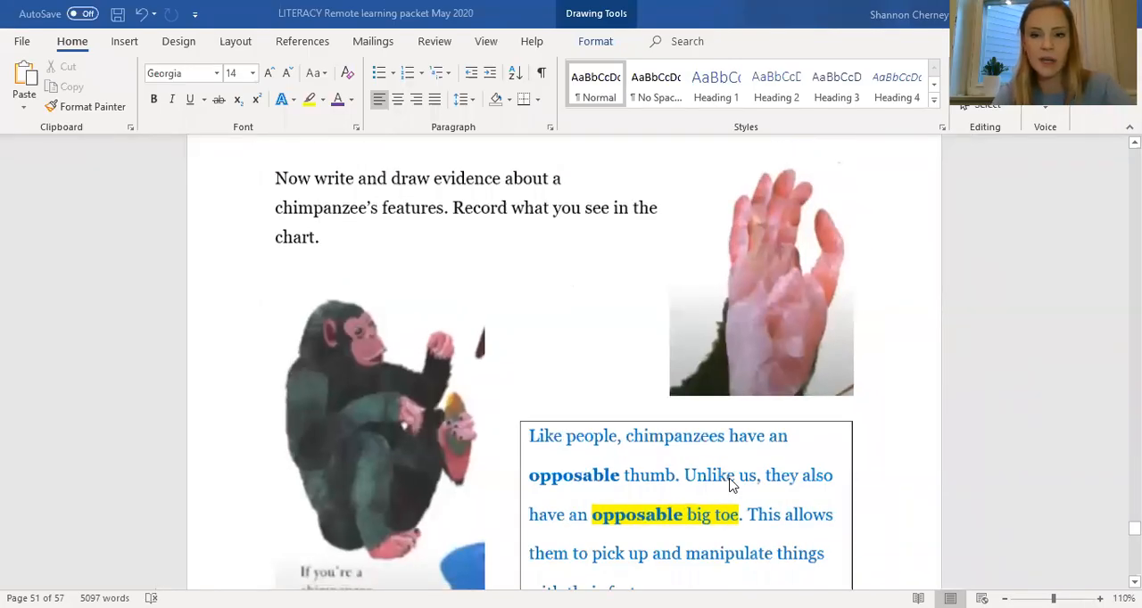
scroll("down", 3)
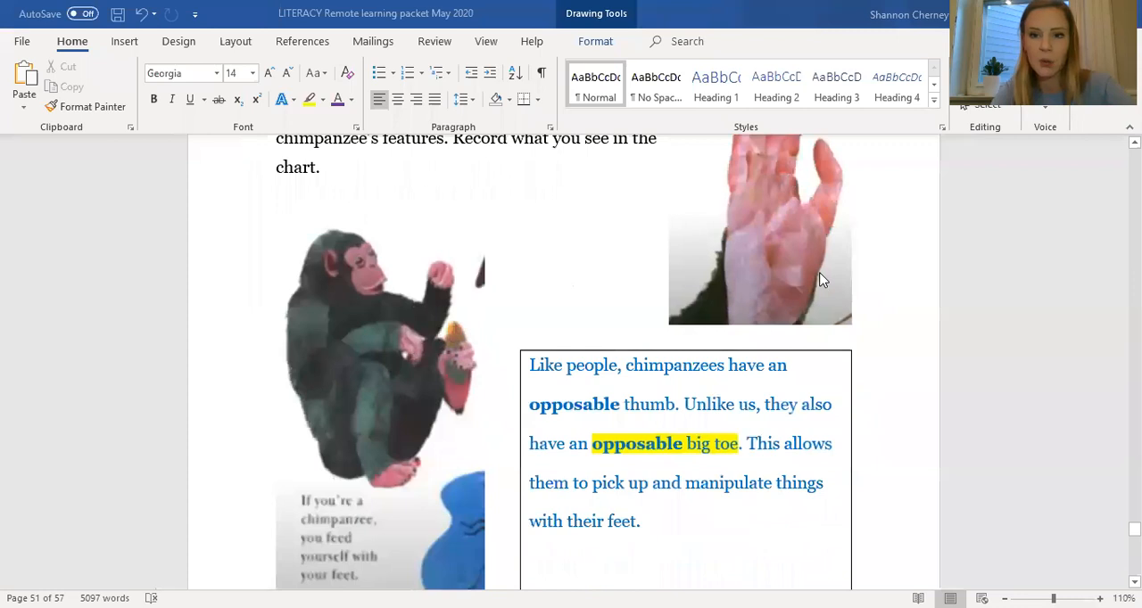
mouse_move(327, 520)
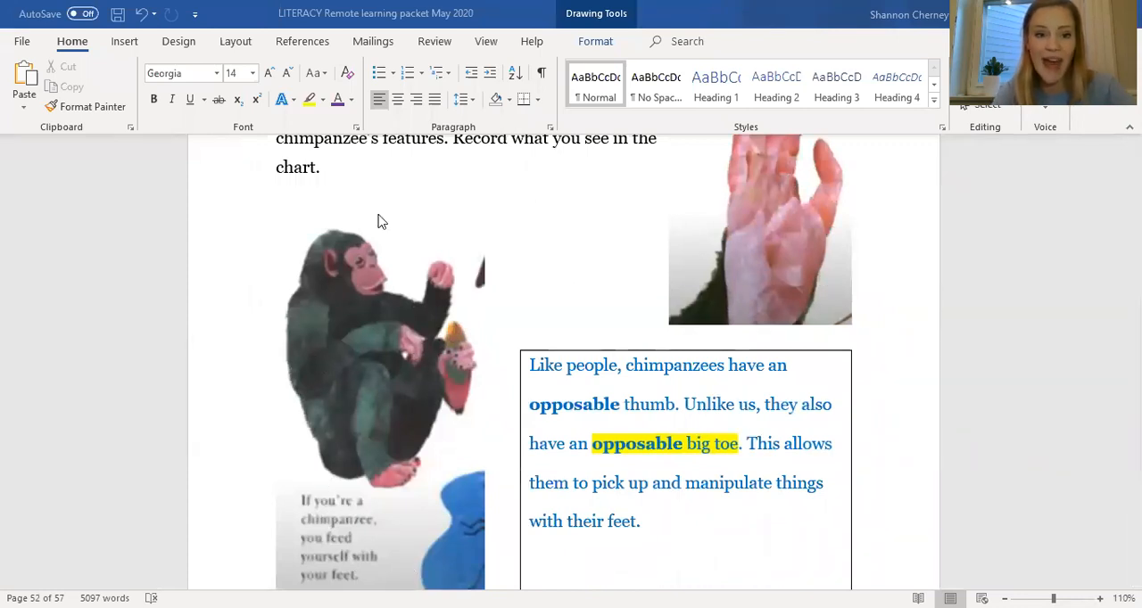
mouse_move(443, 275)
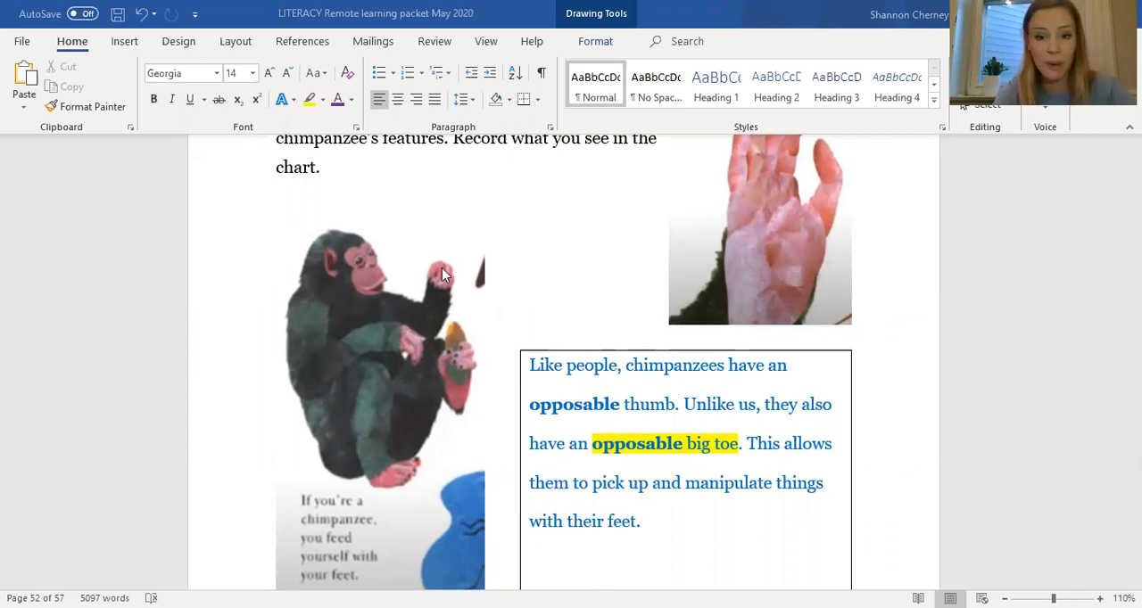
mouse_move(763, 500)
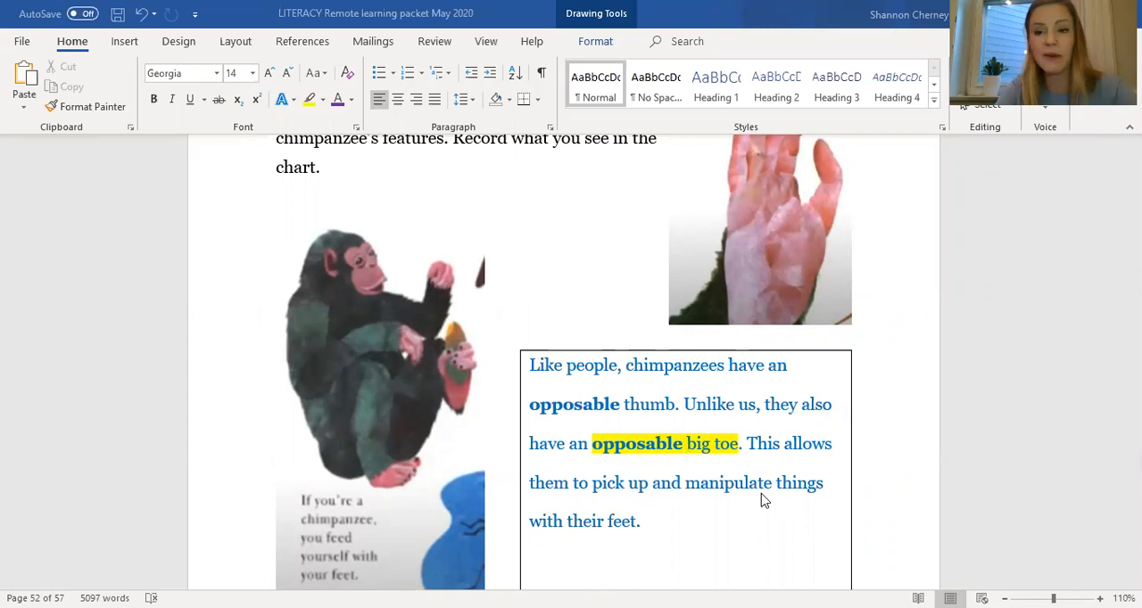
mouse_move(732, 545)
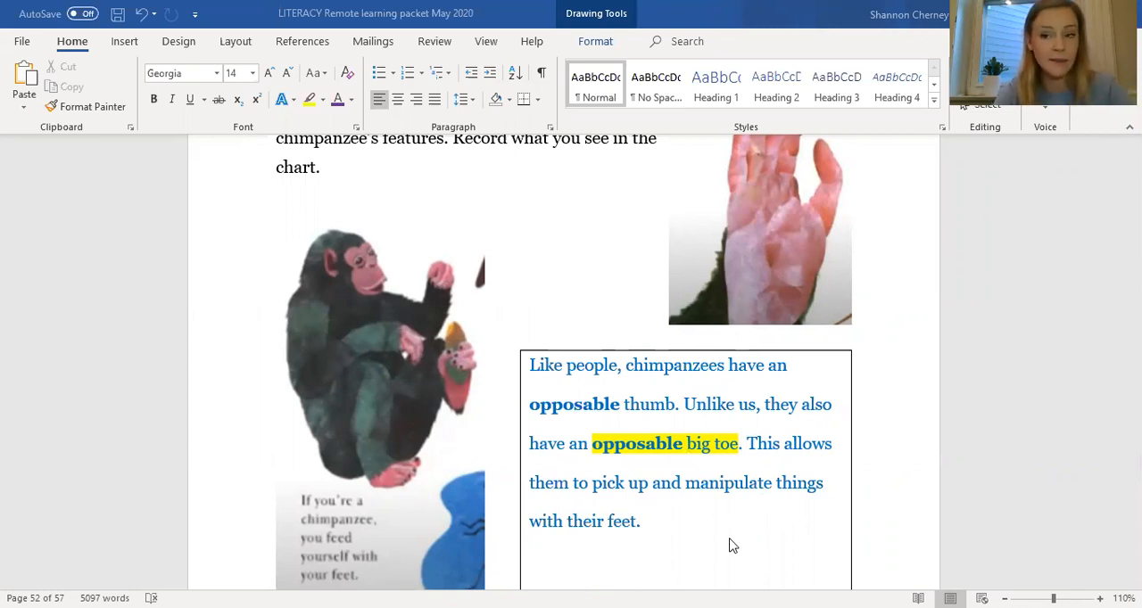